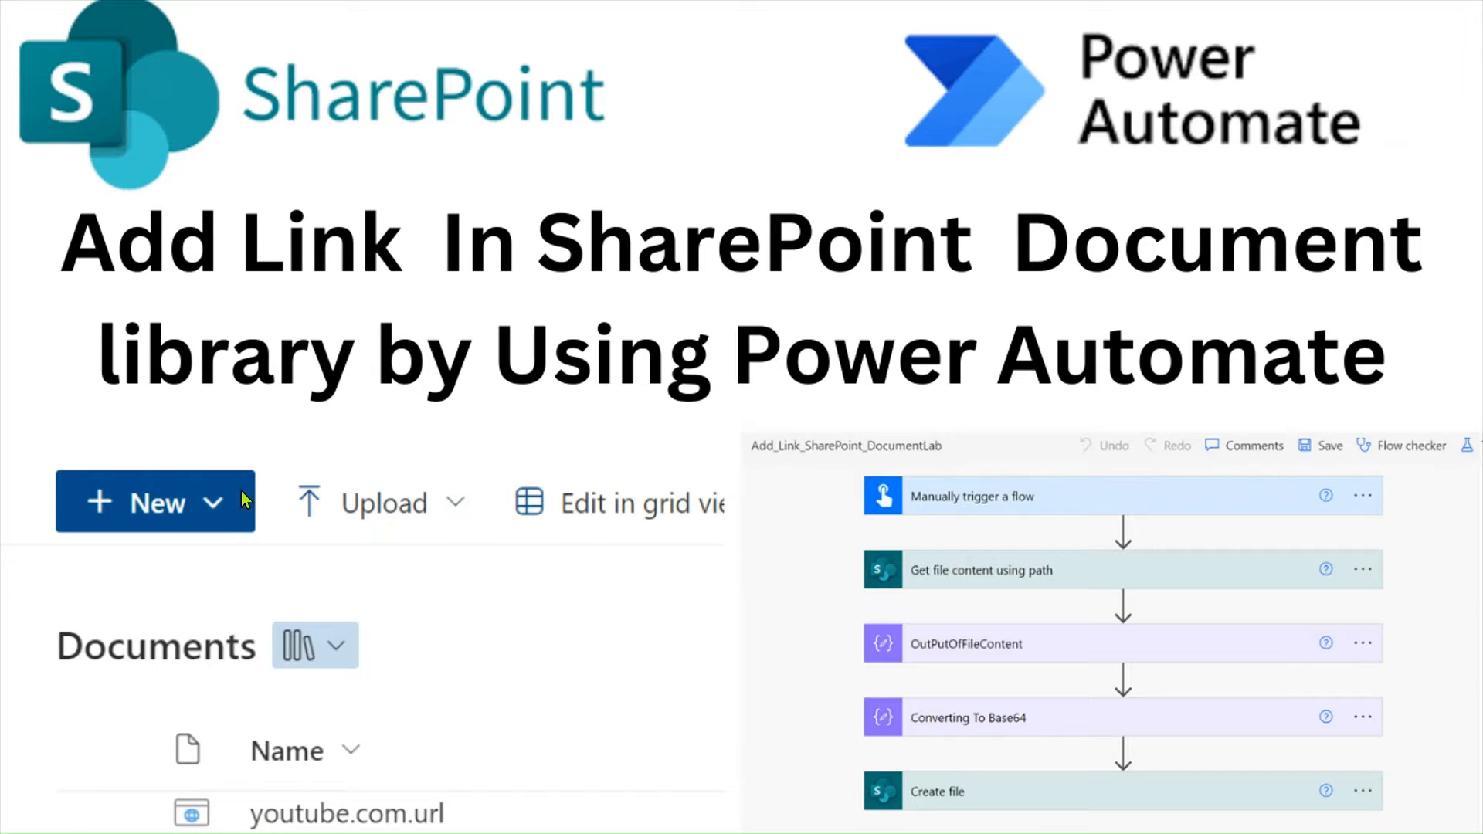
pyautogui.moveTo(379, 290)
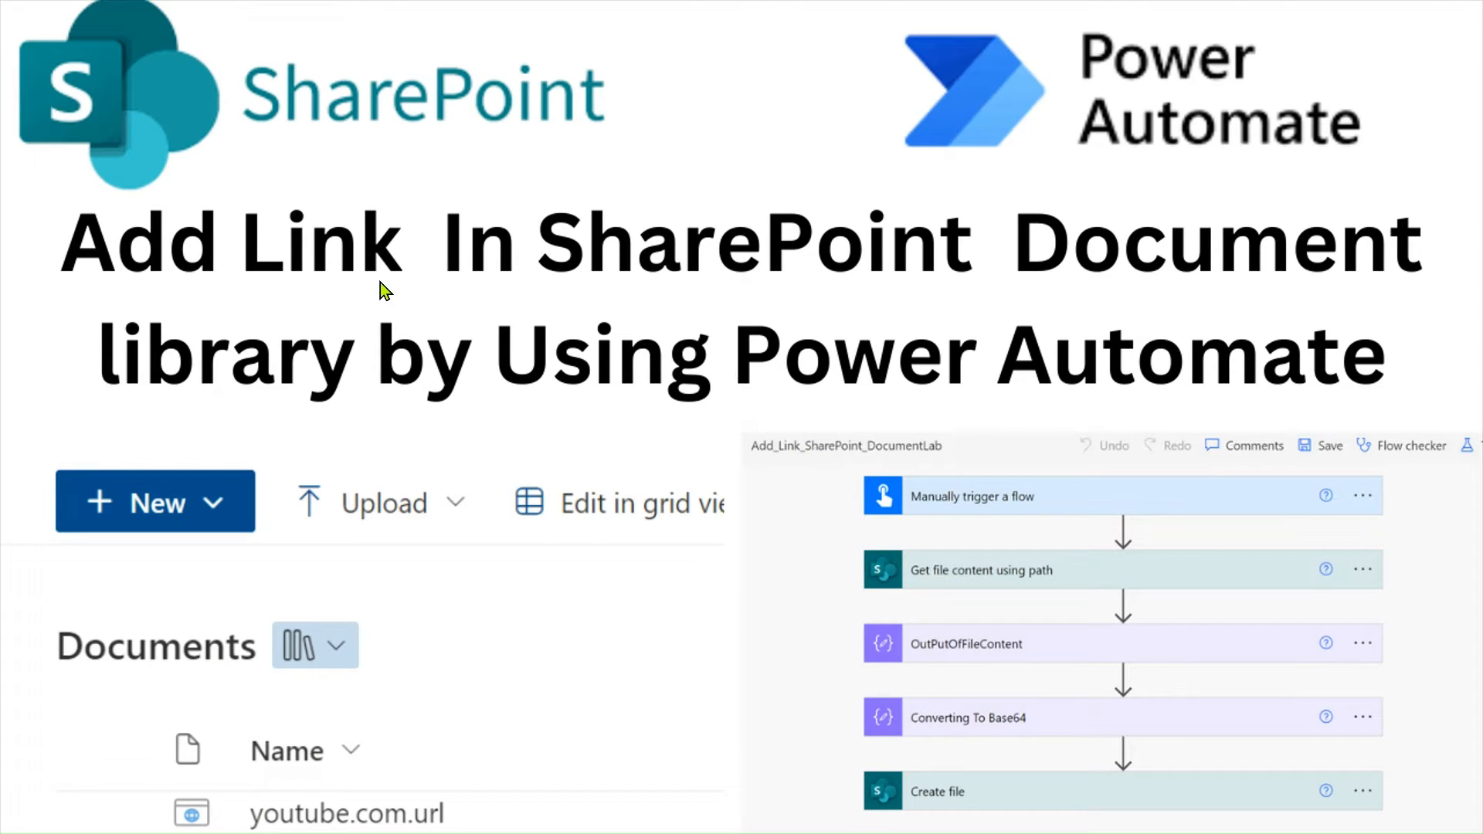
pyautogui.moveTo(238, 431)
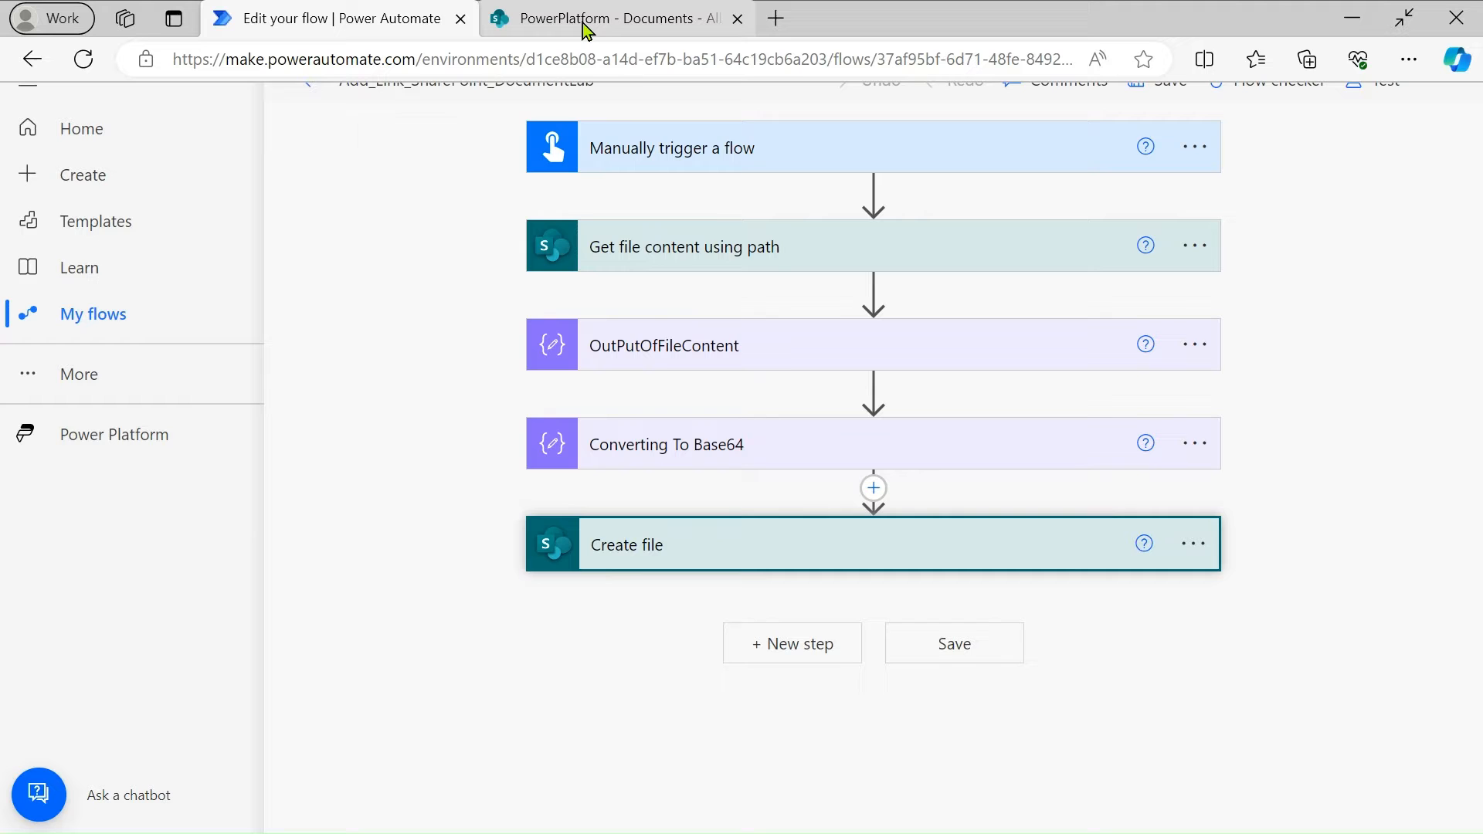
pyautogui.click(610, 19)
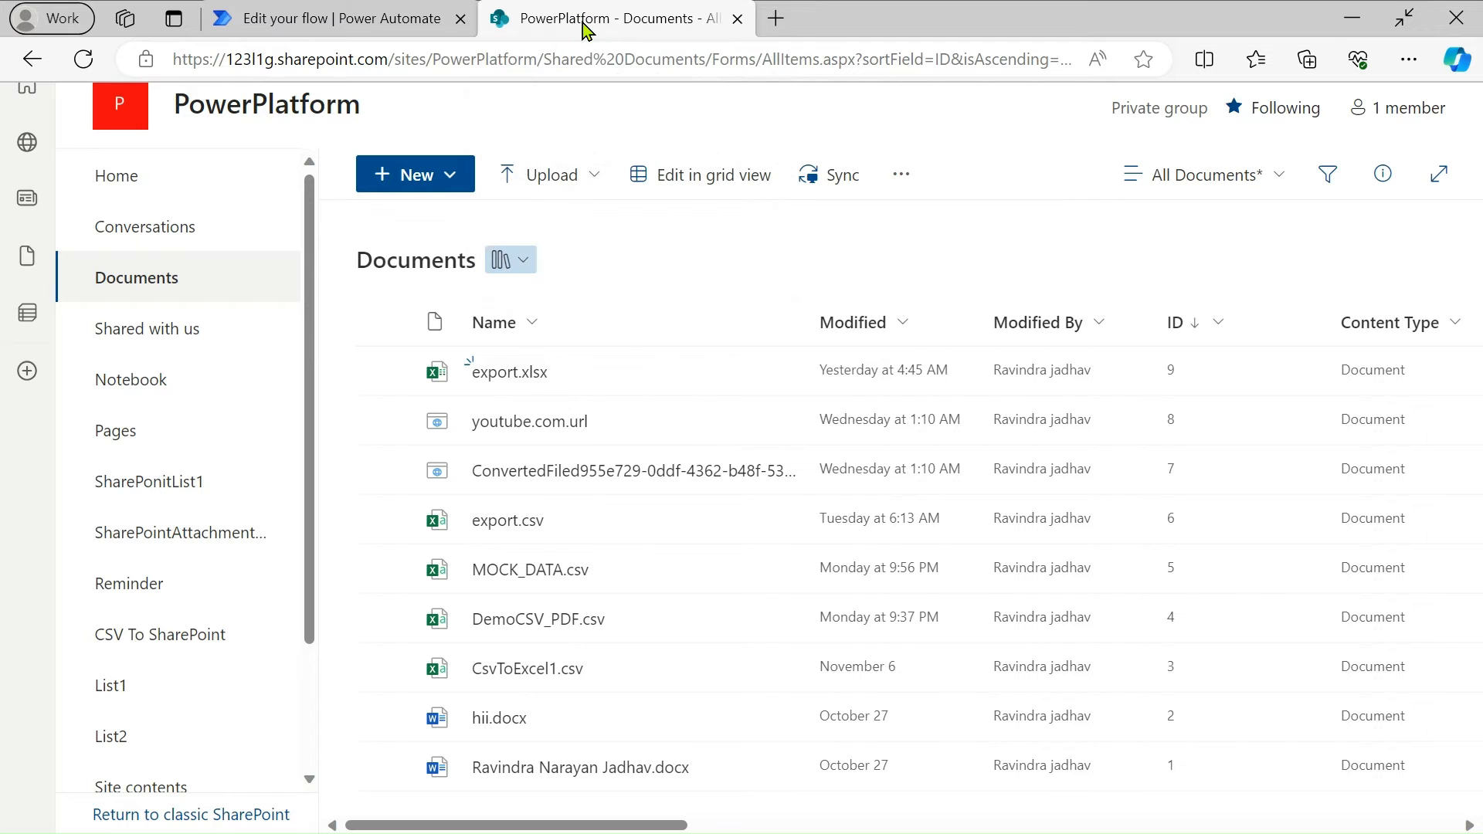
pyautogui.moveTo(567, 521)
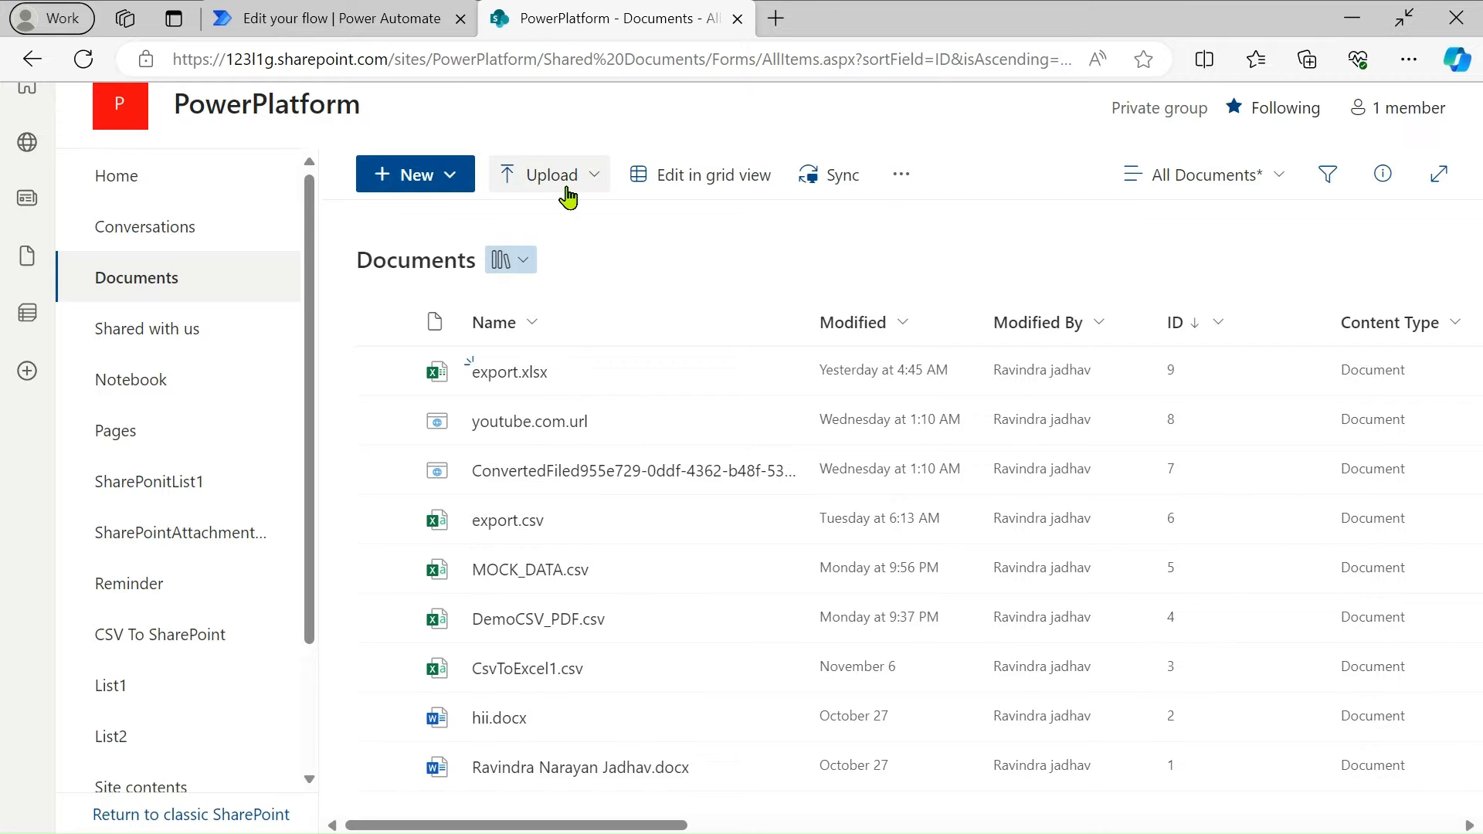
pyautogui.click(414, 174)
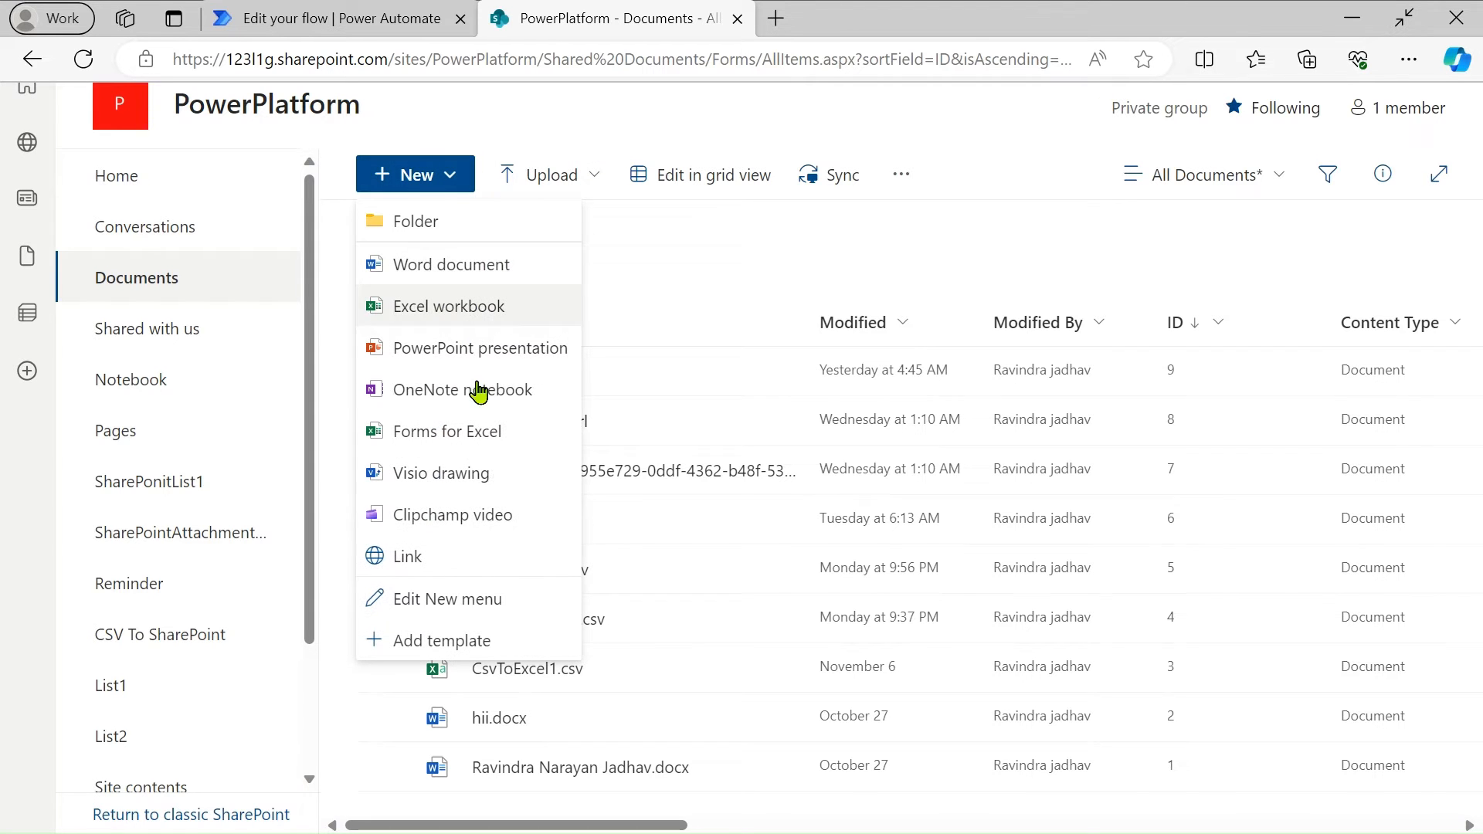
pyautogui.click(406, 556)
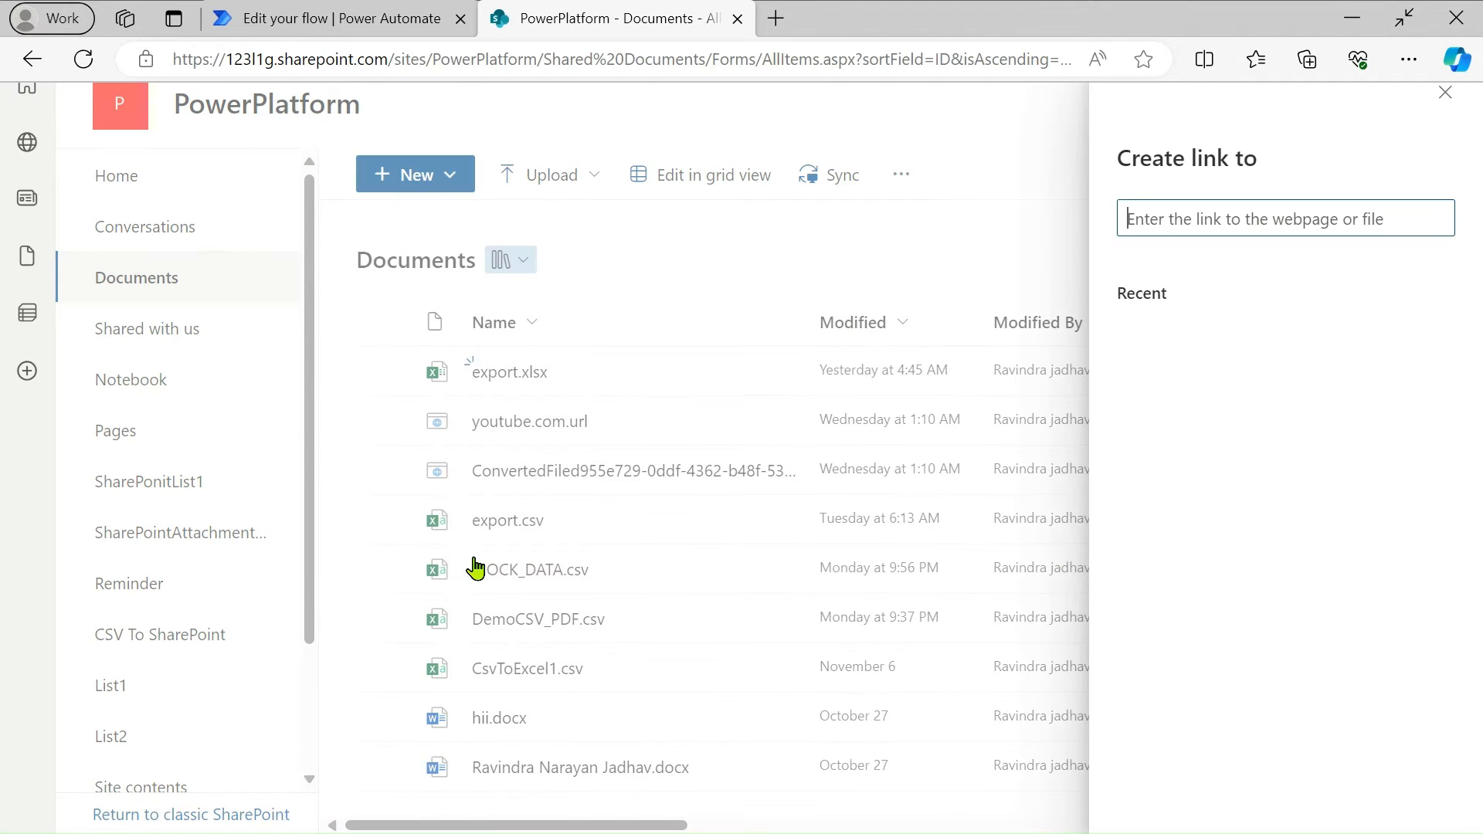
pyautogui.write('h')
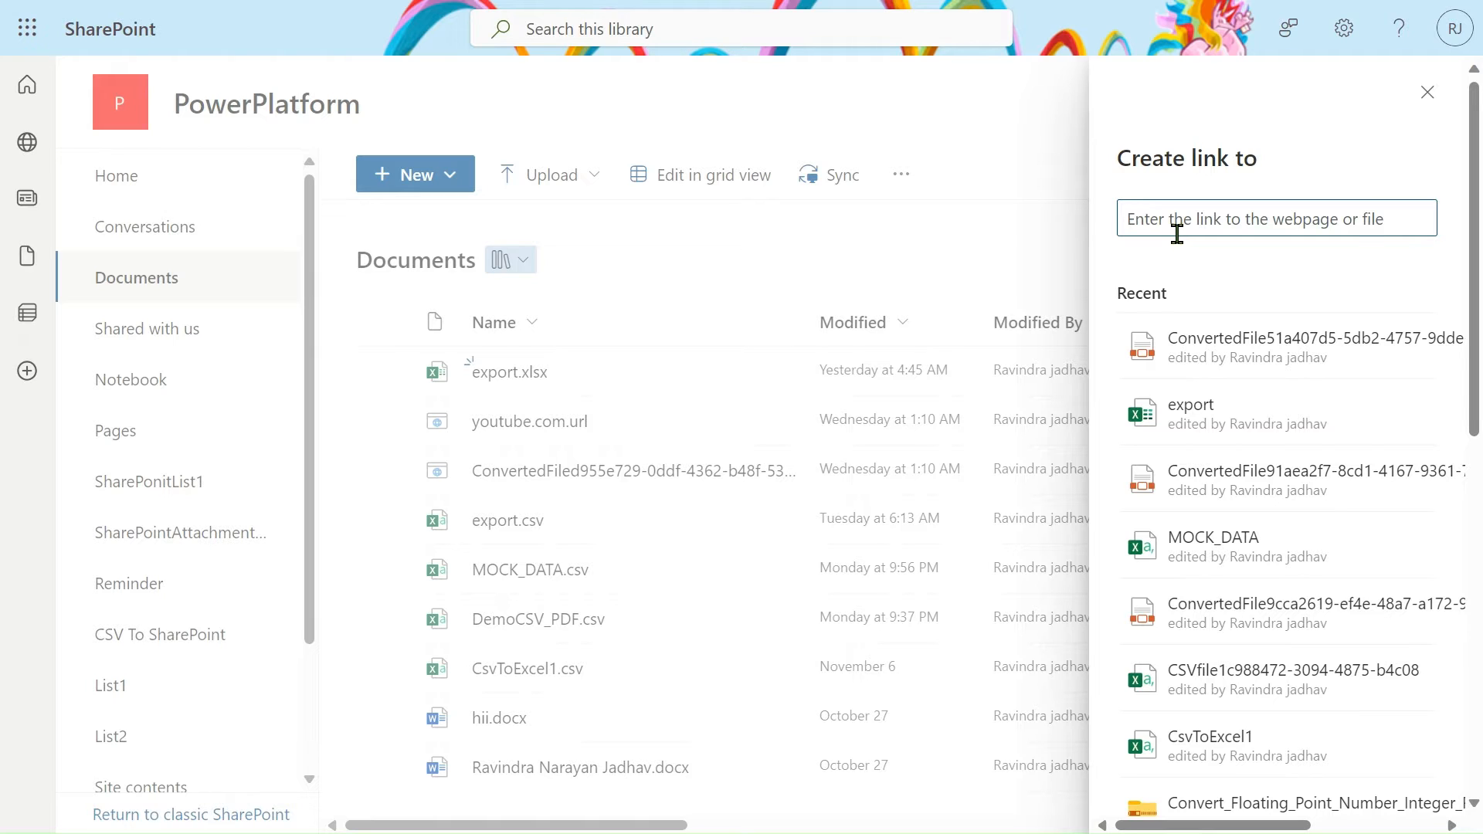
pyautogui.write('http://ravindra')
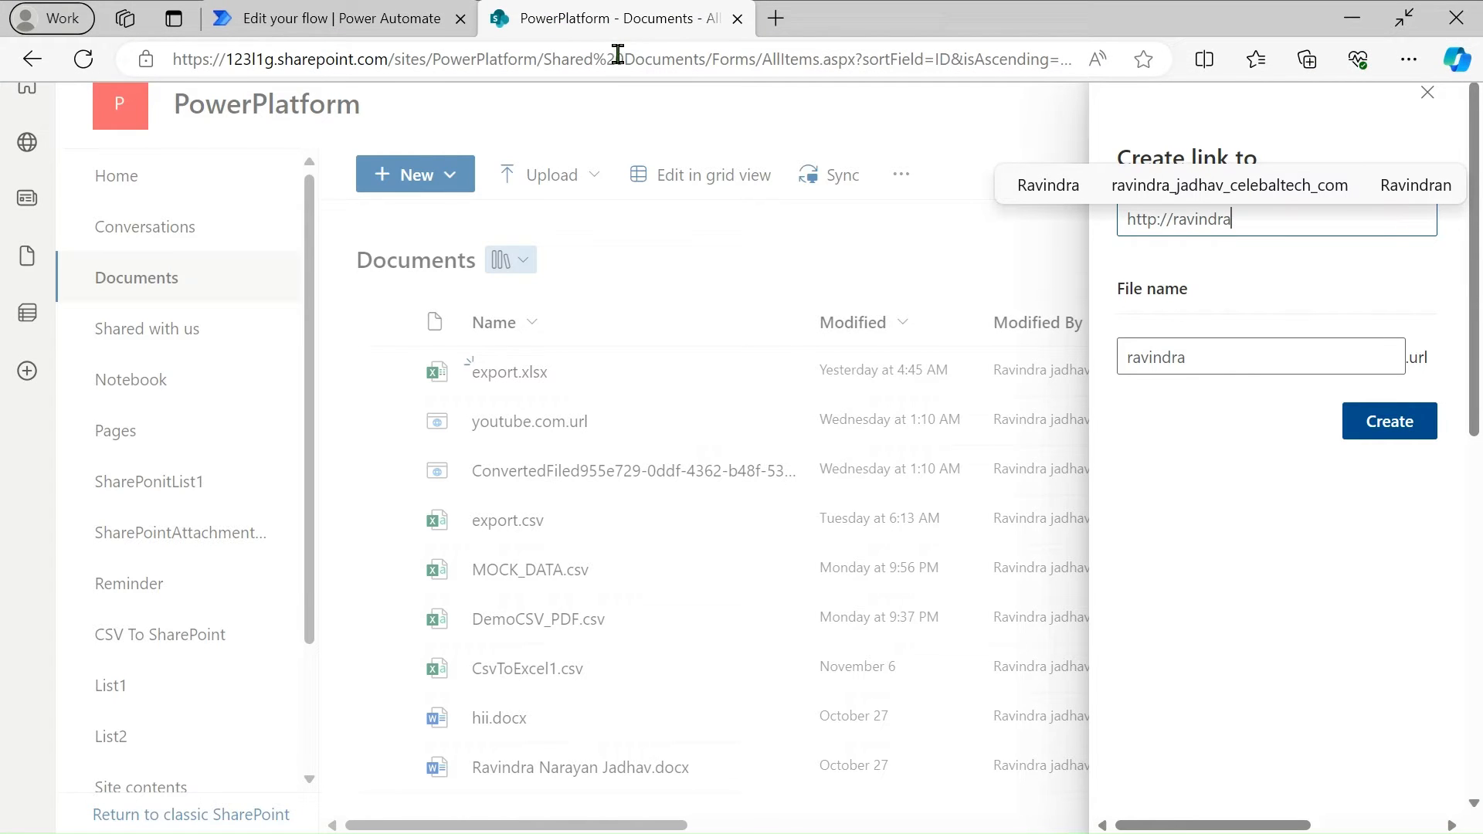
pyautogui.click(615, 59)
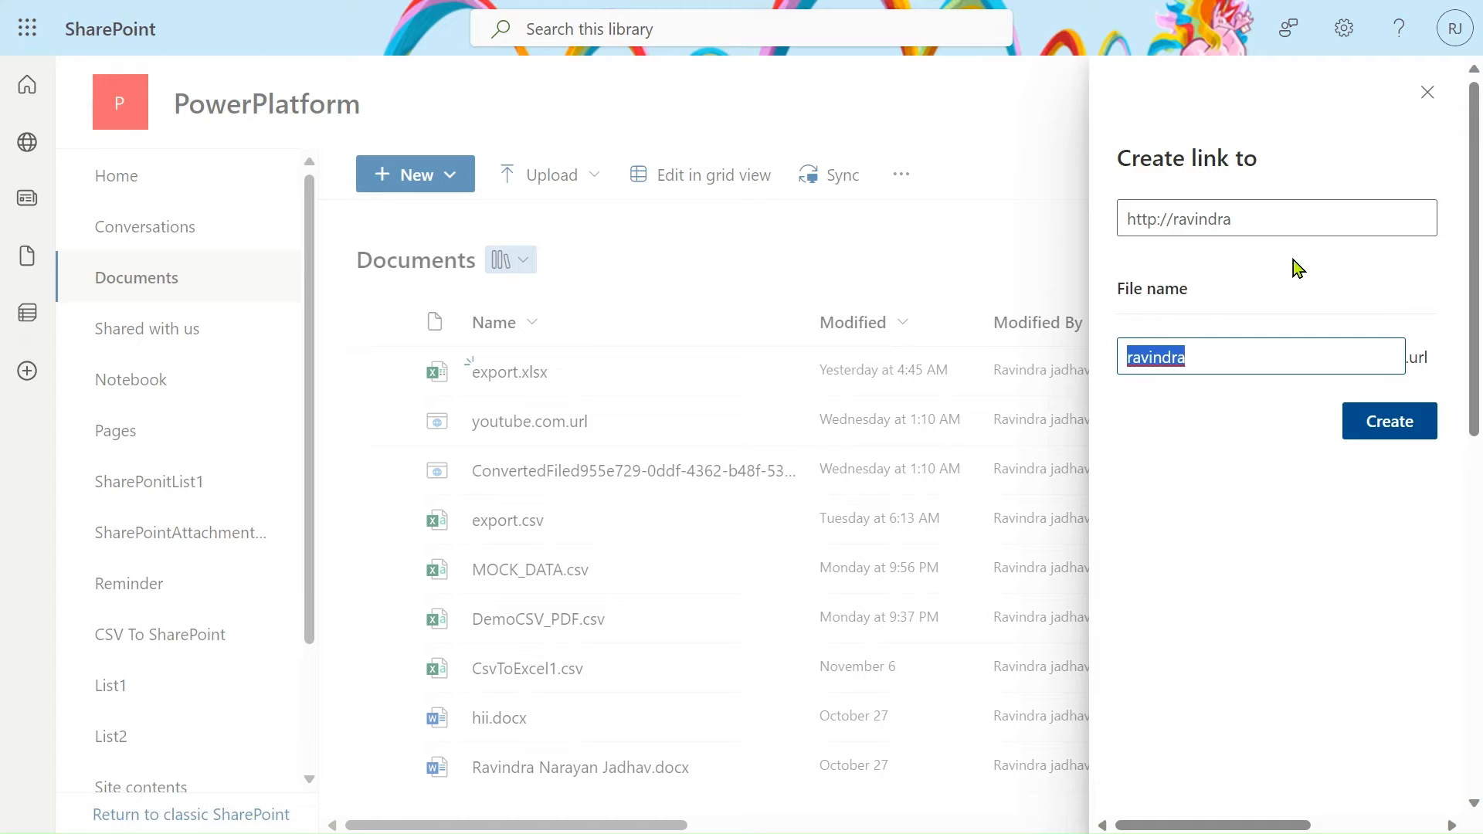
pyautogui.click(1276, 218)
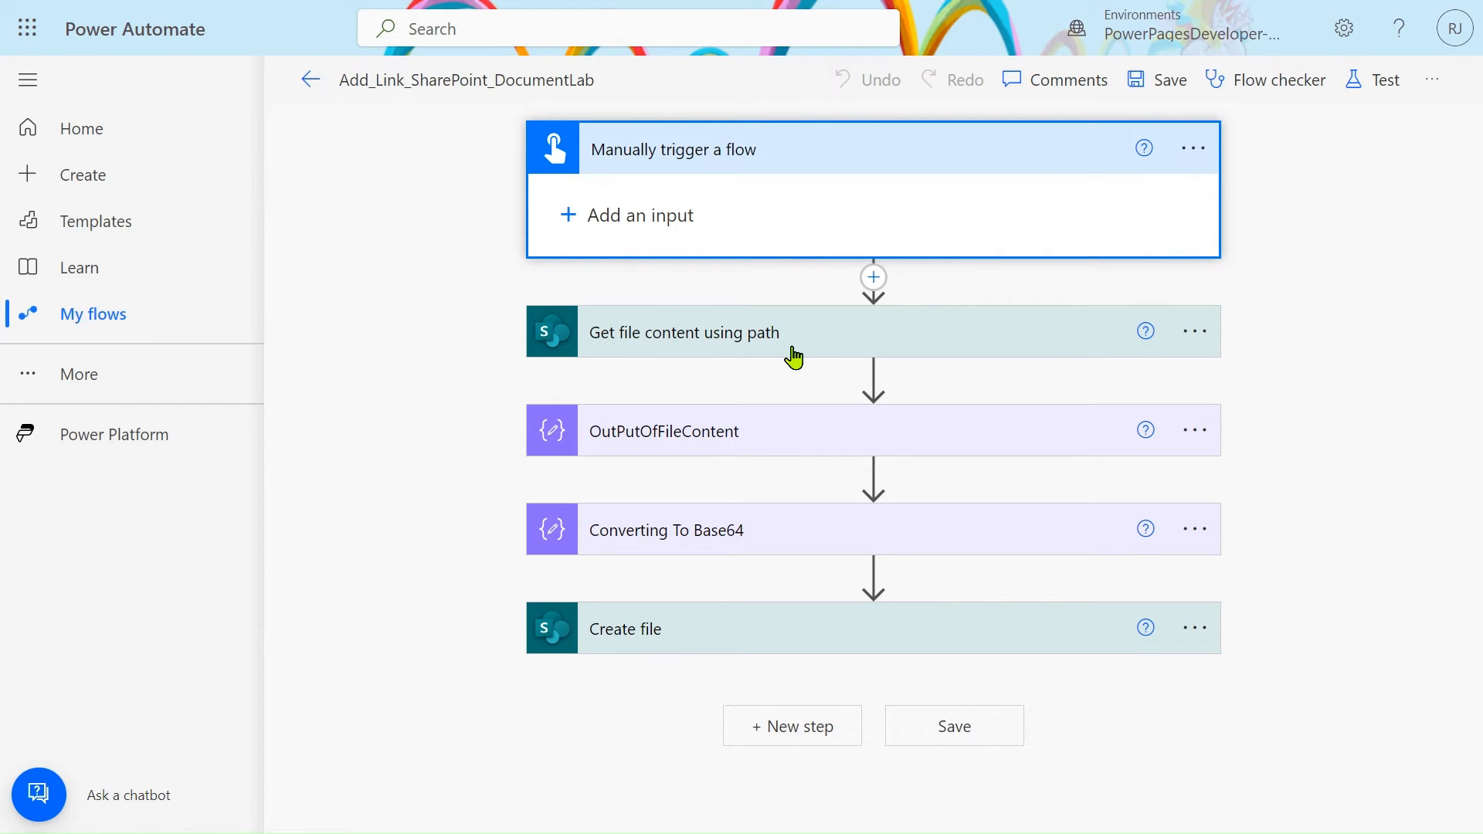
# Step: Expand Get file content using path (/Shared Documents/youtube.com.url), confirm ravindra.url in the library, and expand OutPutOfFileContent
pyautogui.click(676, 330)
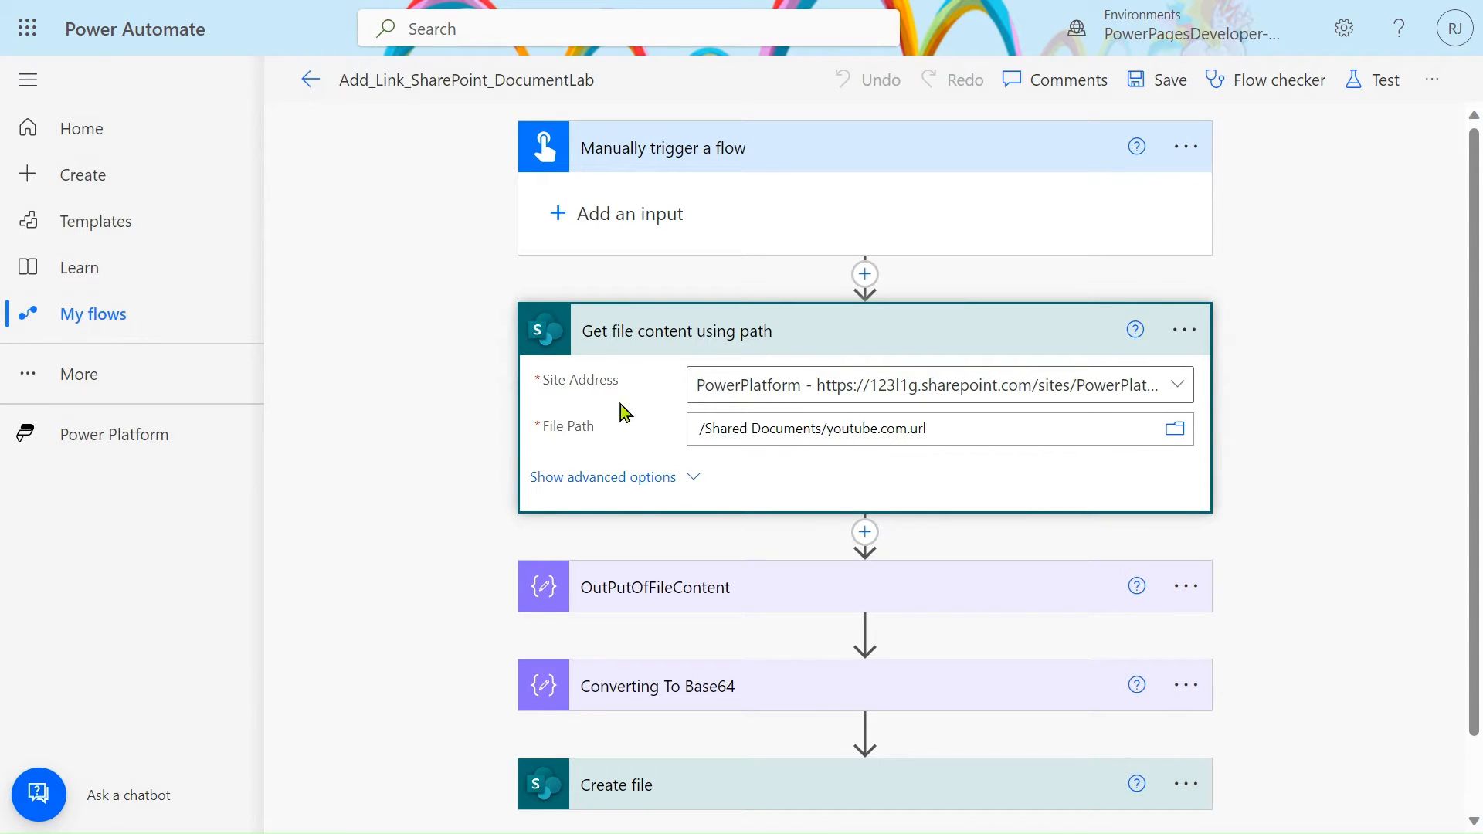
pyautogui.moveTo(739, 511)
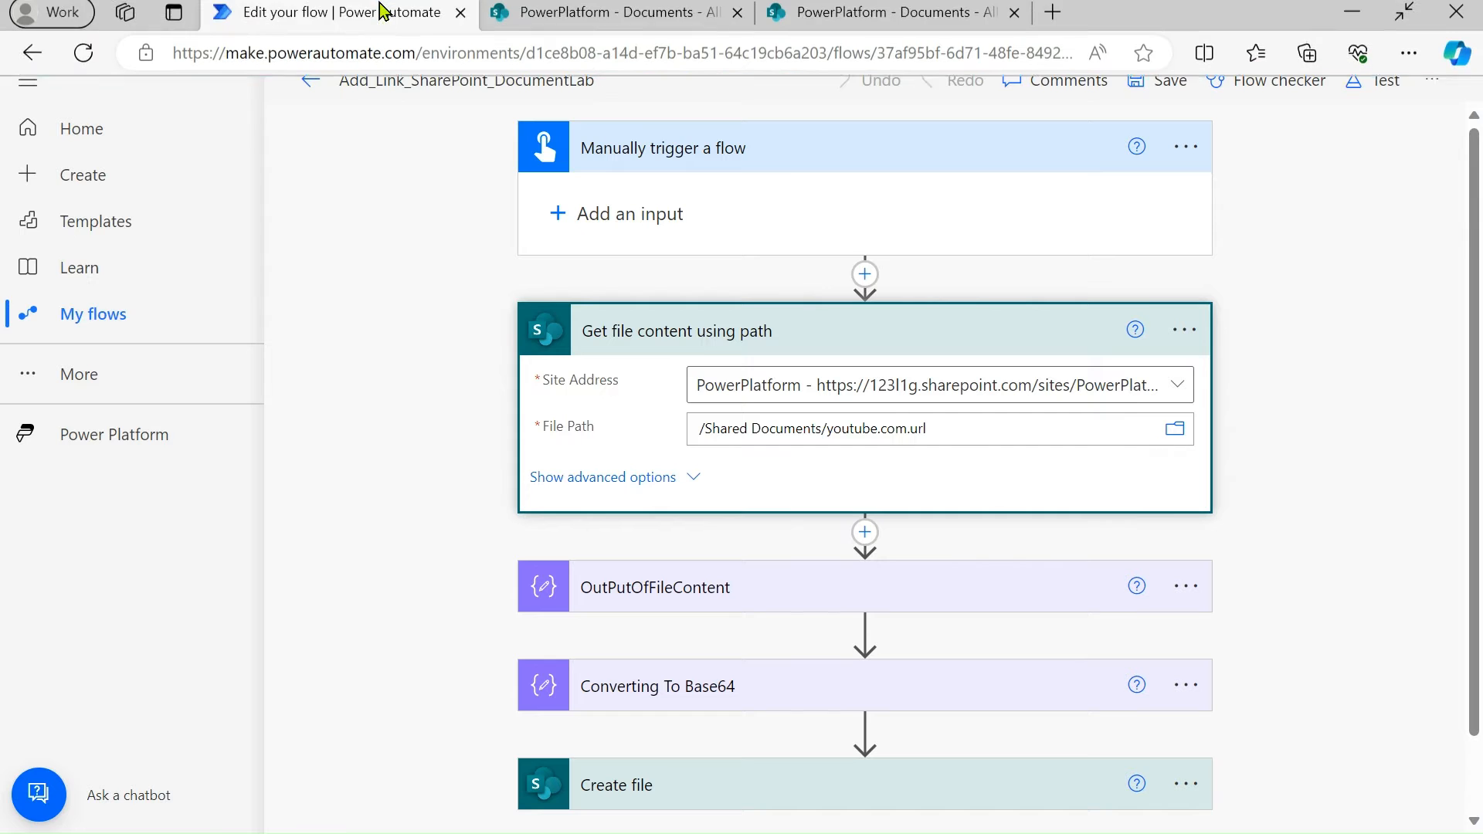
pyautogui.click(611, 14)
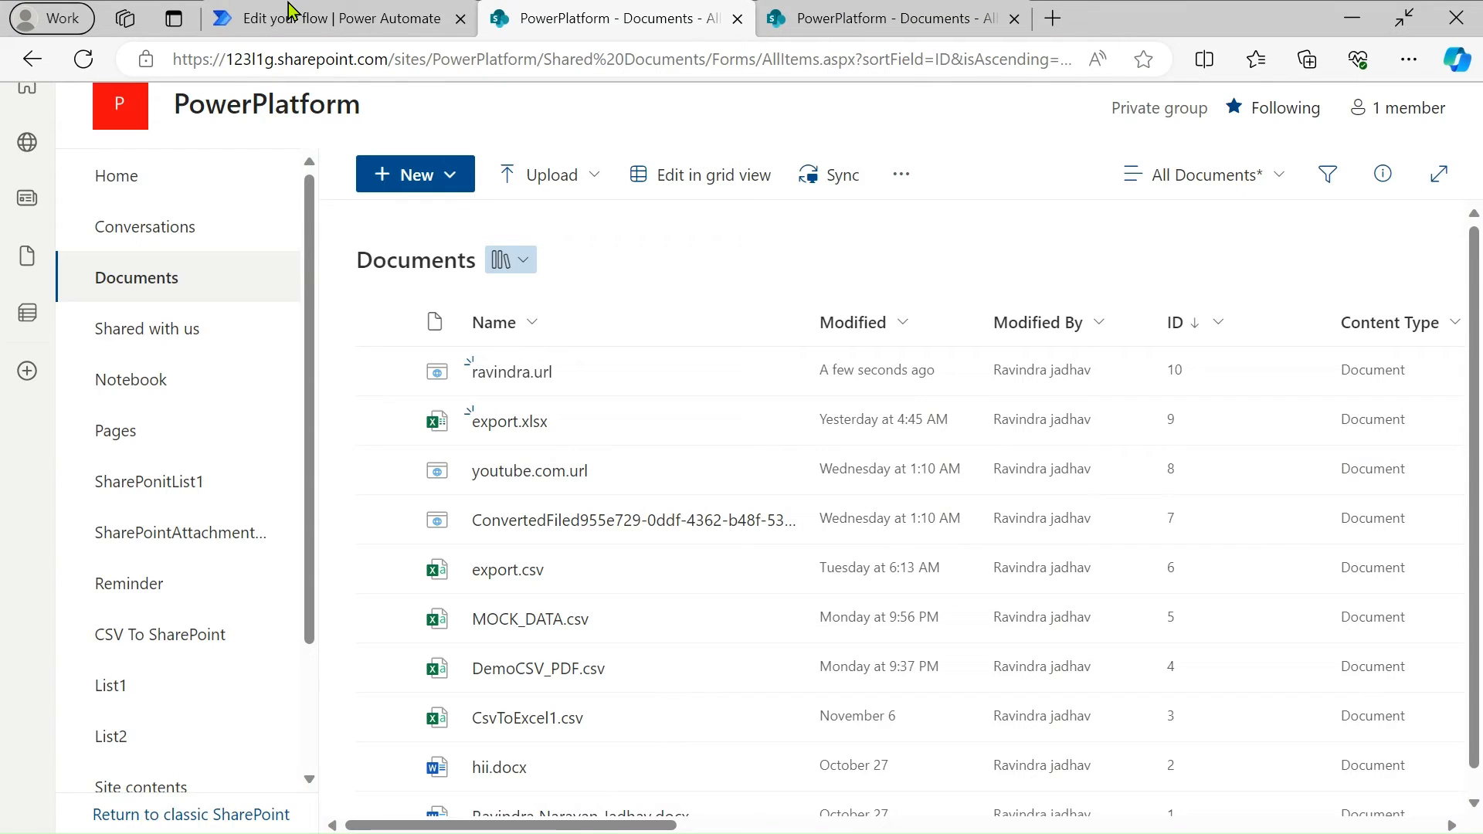
pyautogui.click(334, 19)
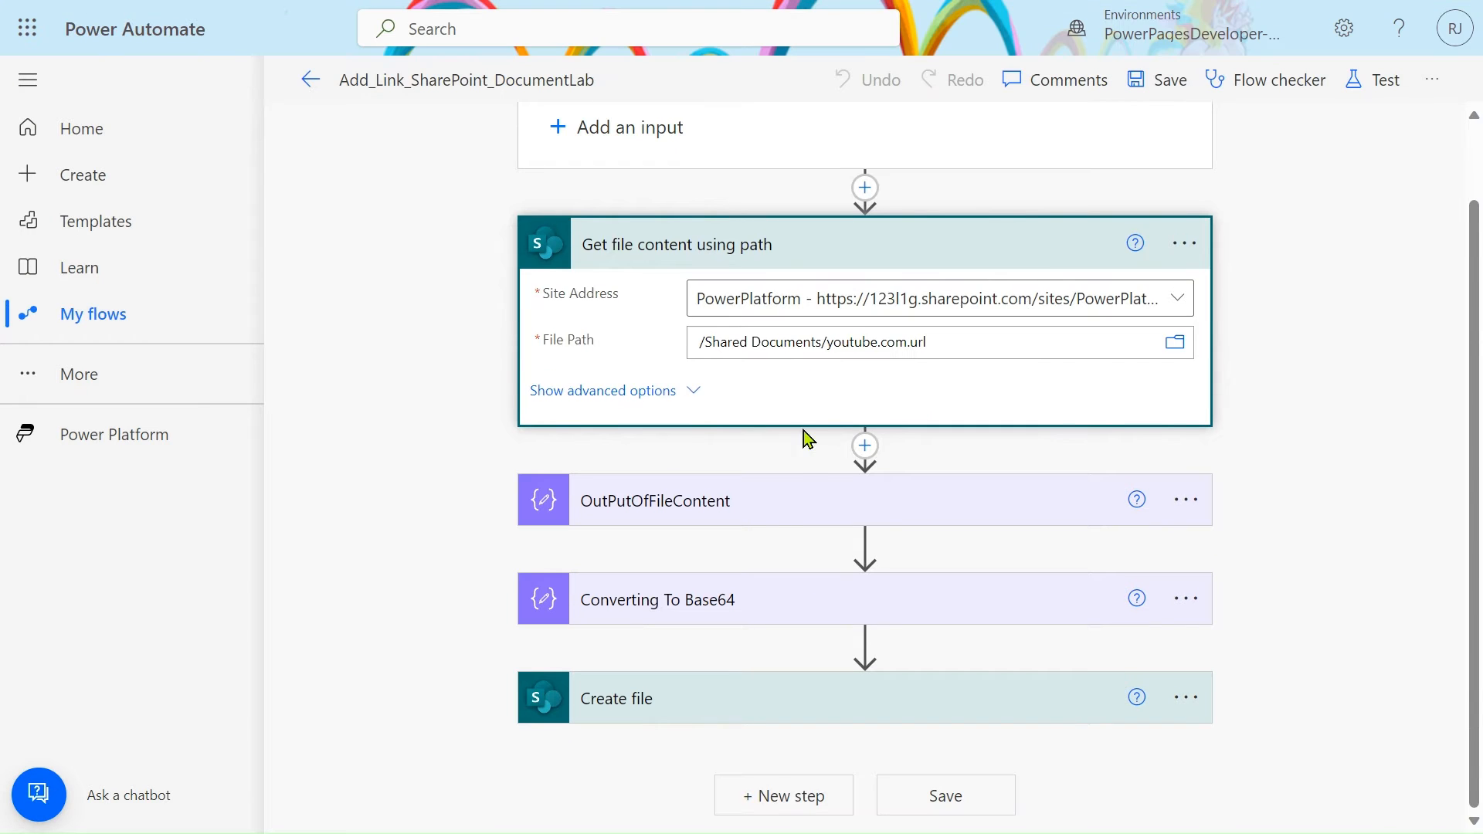
pyautogui.click(655, 500)
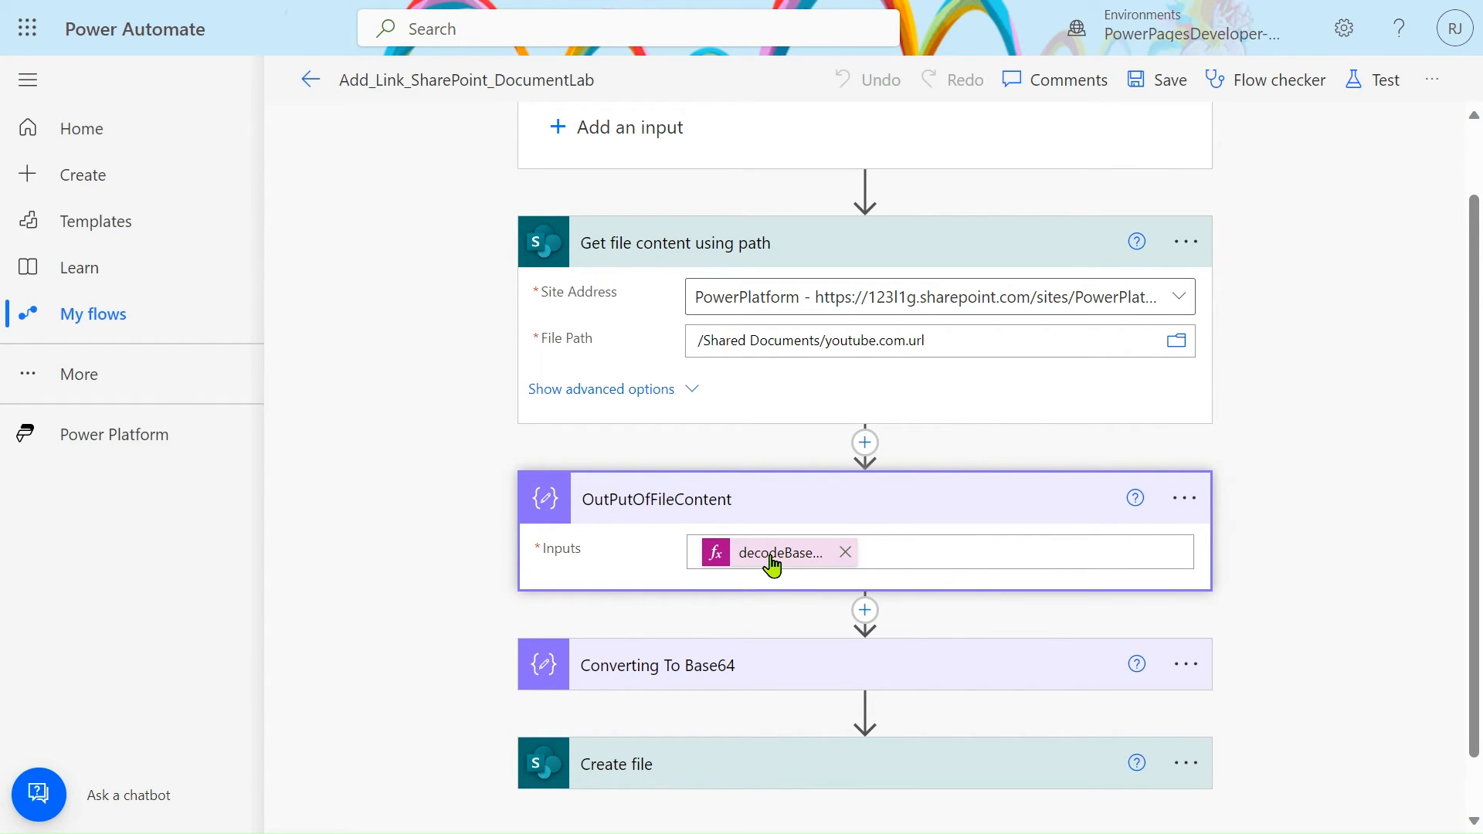
pyautogui.moveTo(776, 553)
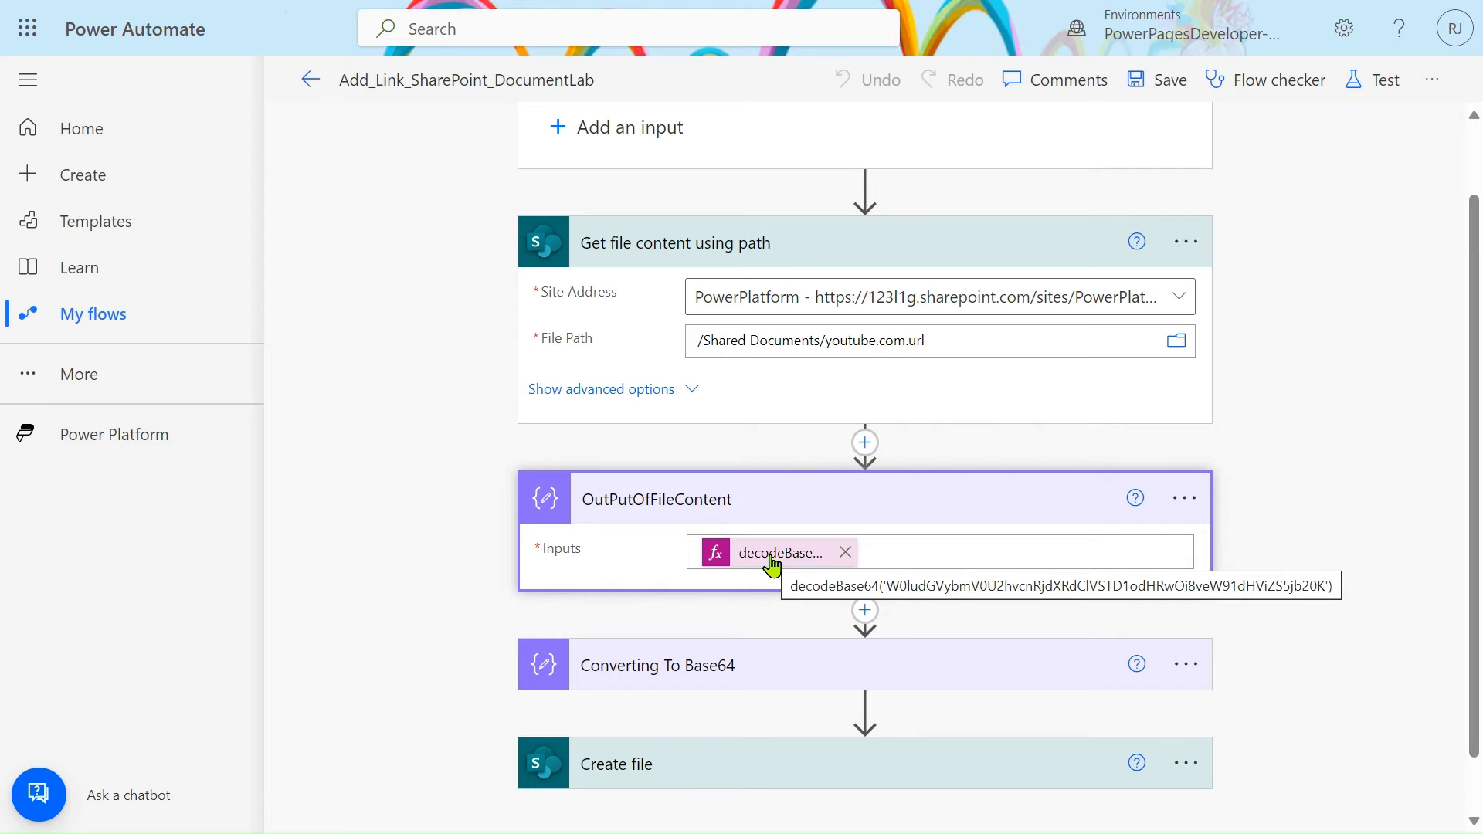
pyautogui.moveTo(688, 275)
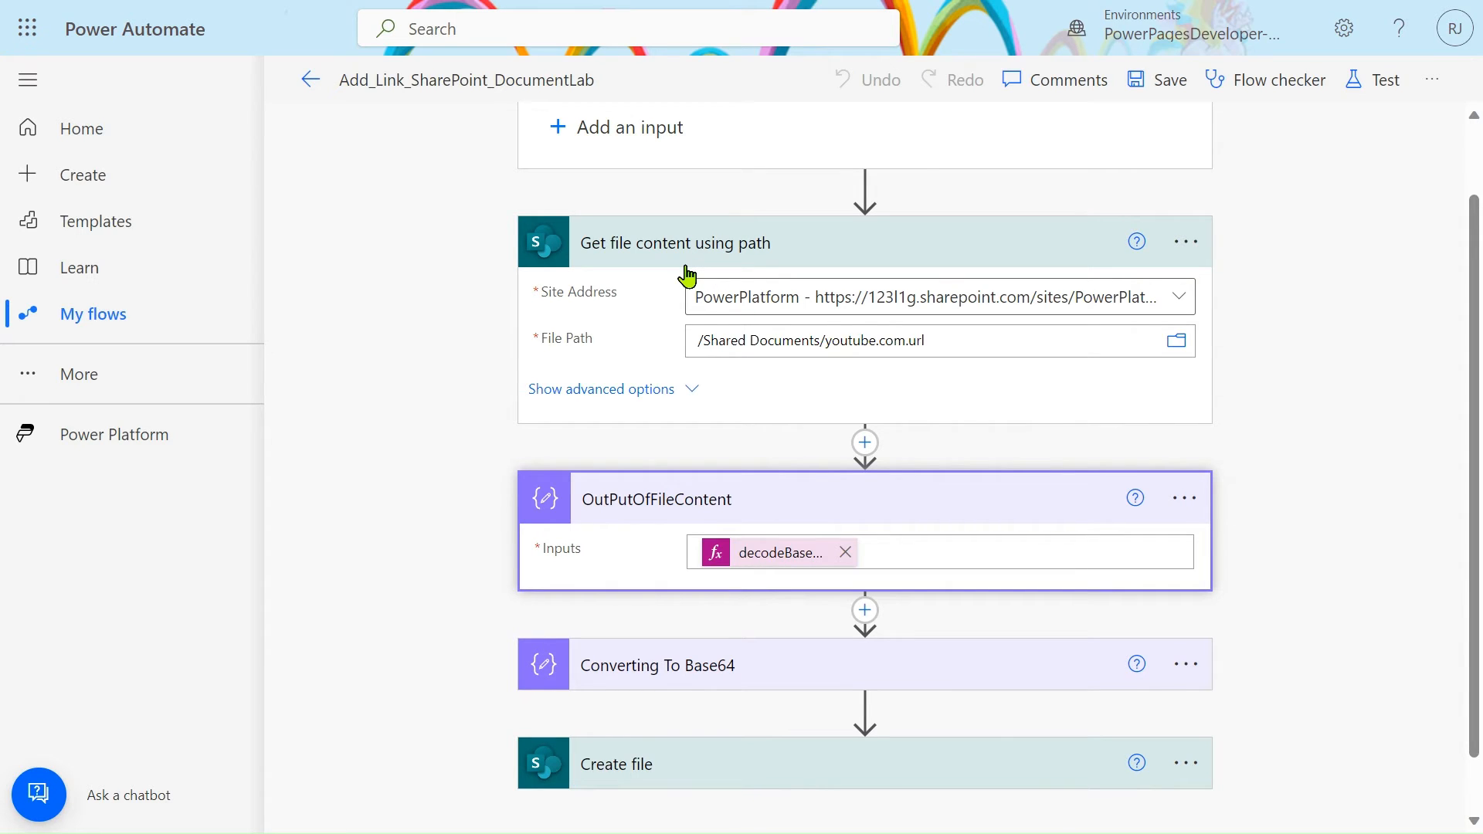
pyautogui.moveTo(780, 567)
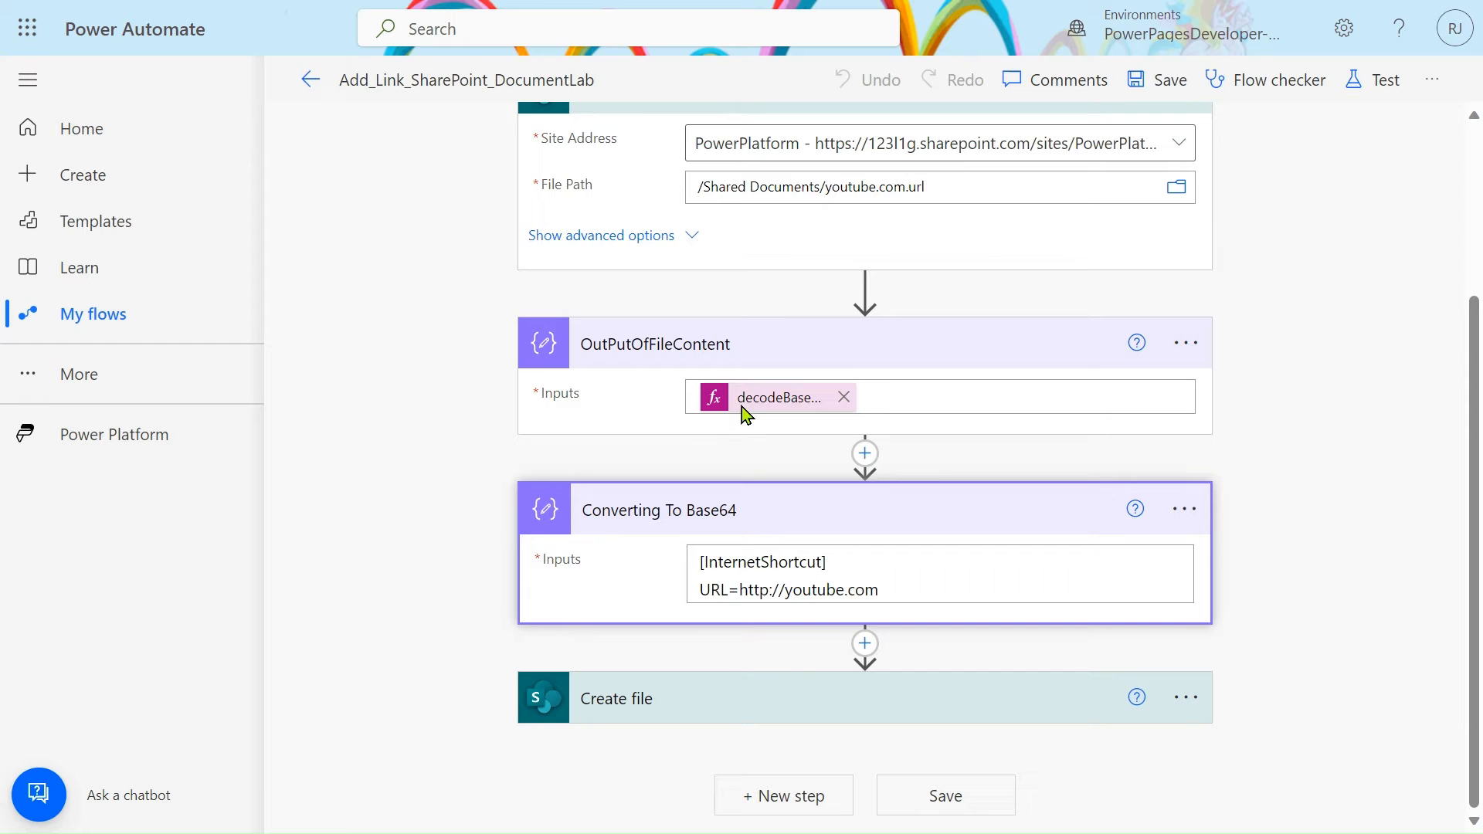
# Step: Start a manual test run of the flow via Test > Manually > Run flow
pyautogui.click(1372, 79)
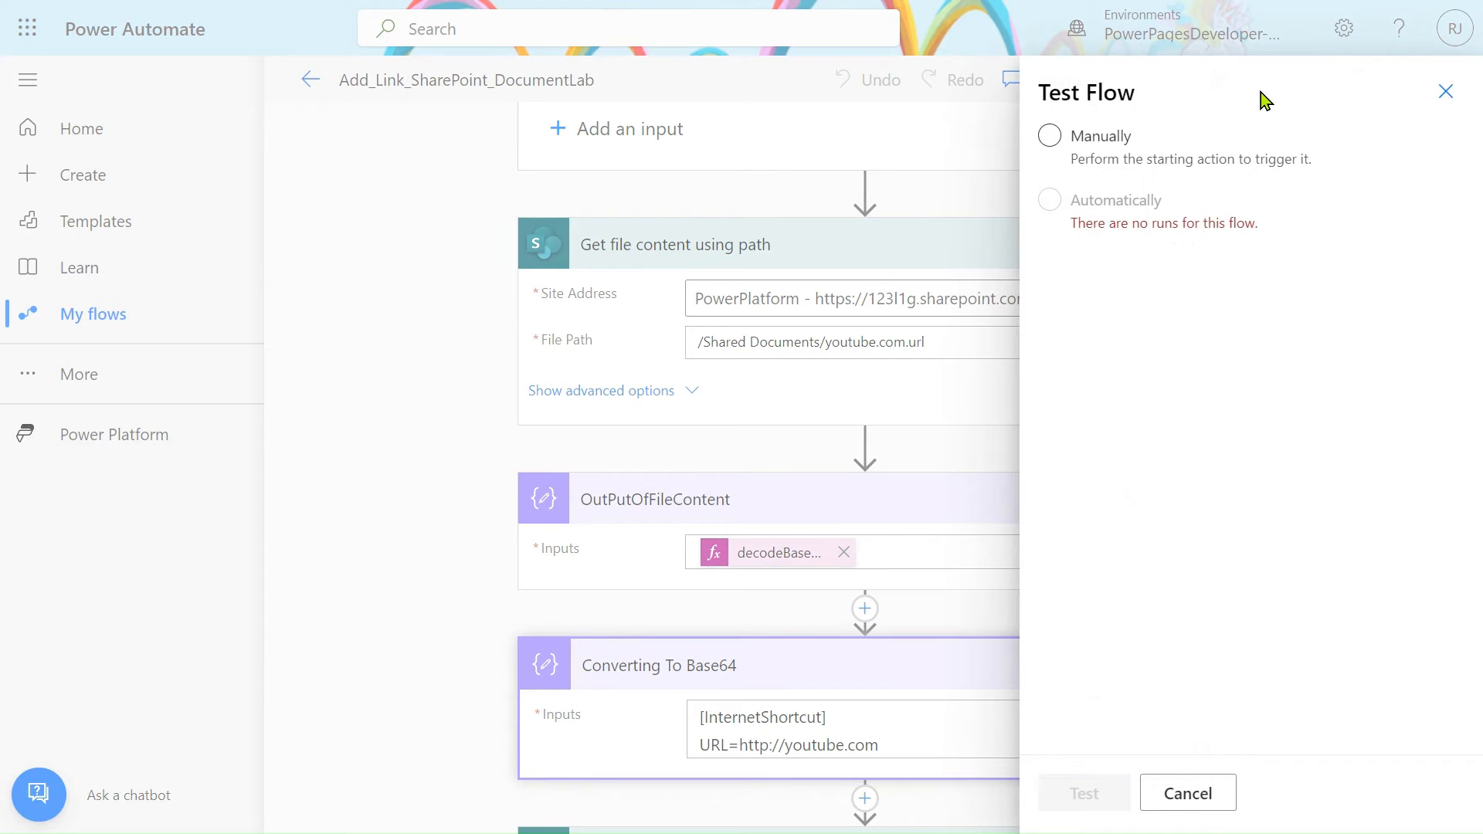
pyautogui.click(1049, 136)
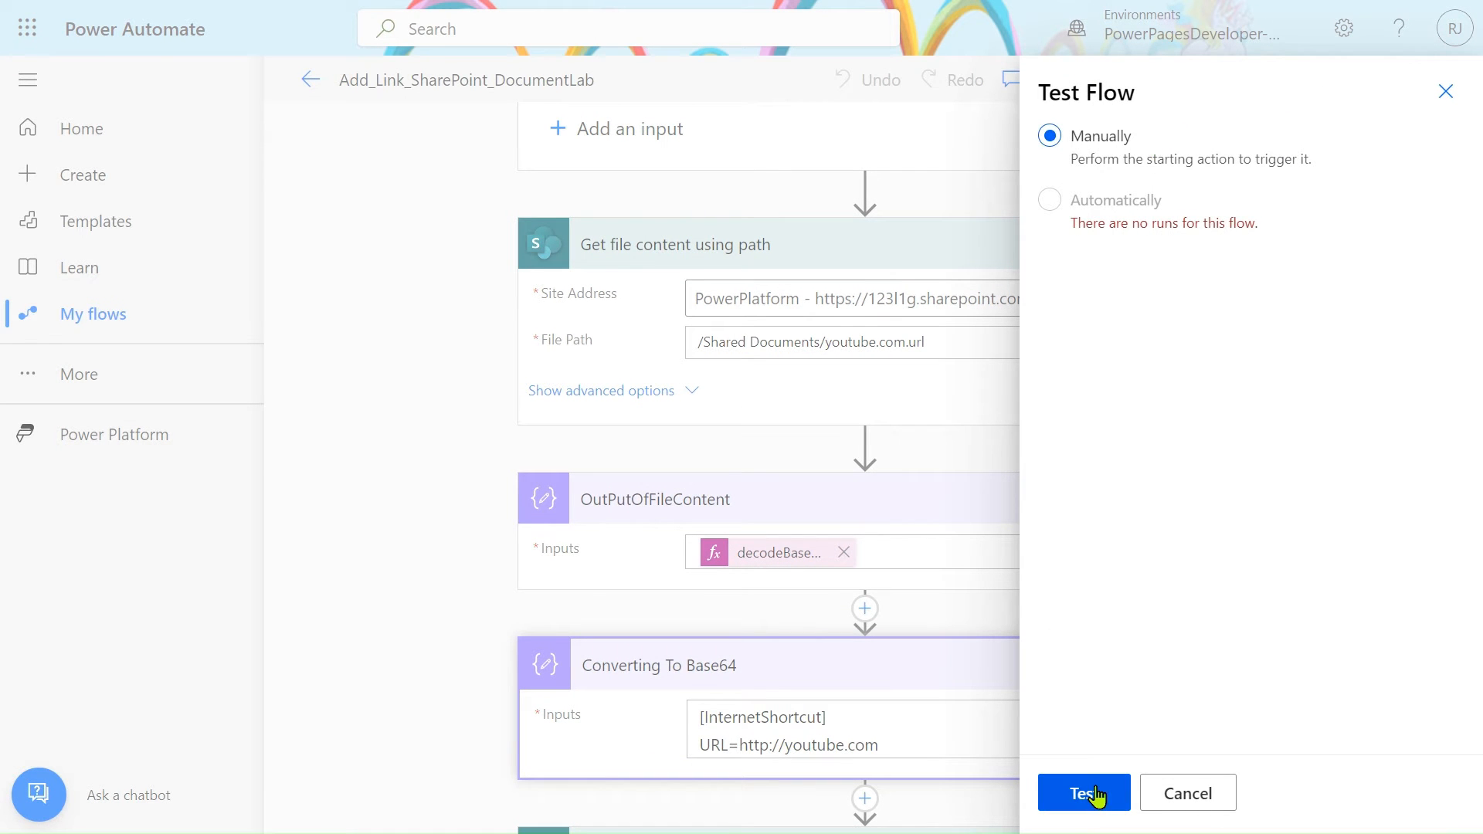
pyautogui.click(1085, 793)
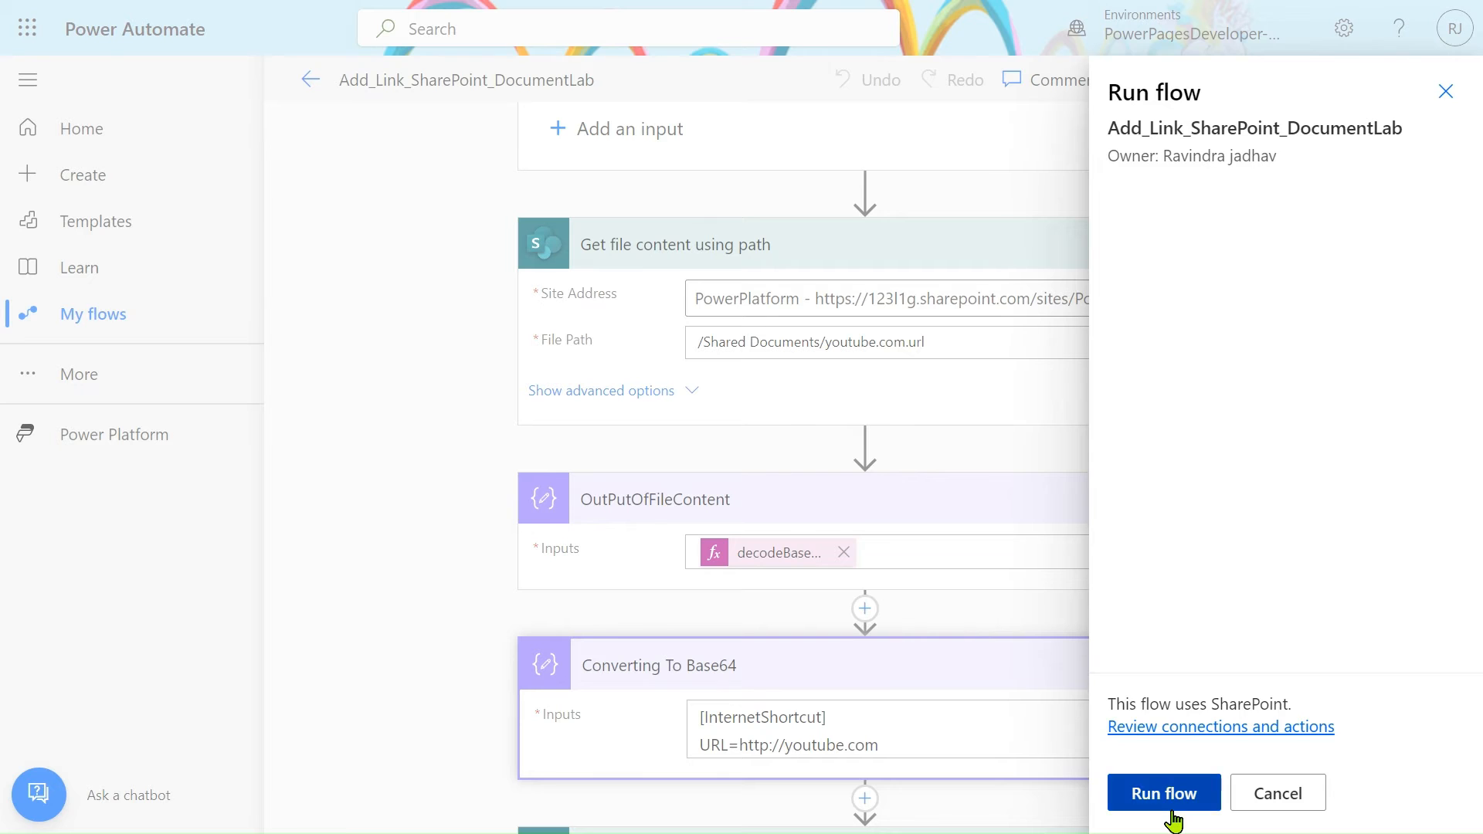
pyautogui.click(1161, 792)
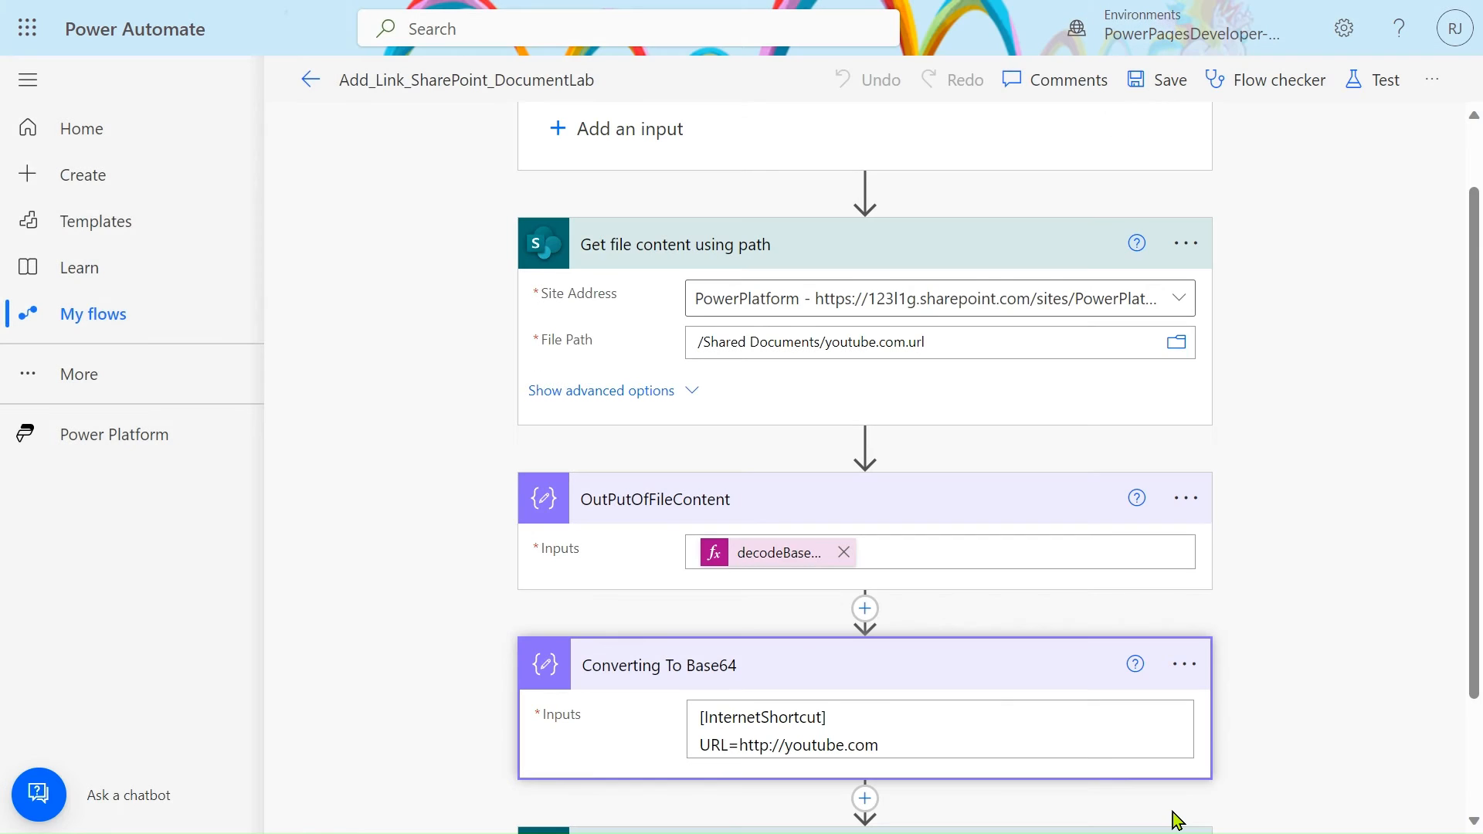
# Step: Review the Get file content step's run output and select its encoded file content value
pyautogui.click(1385, 79)
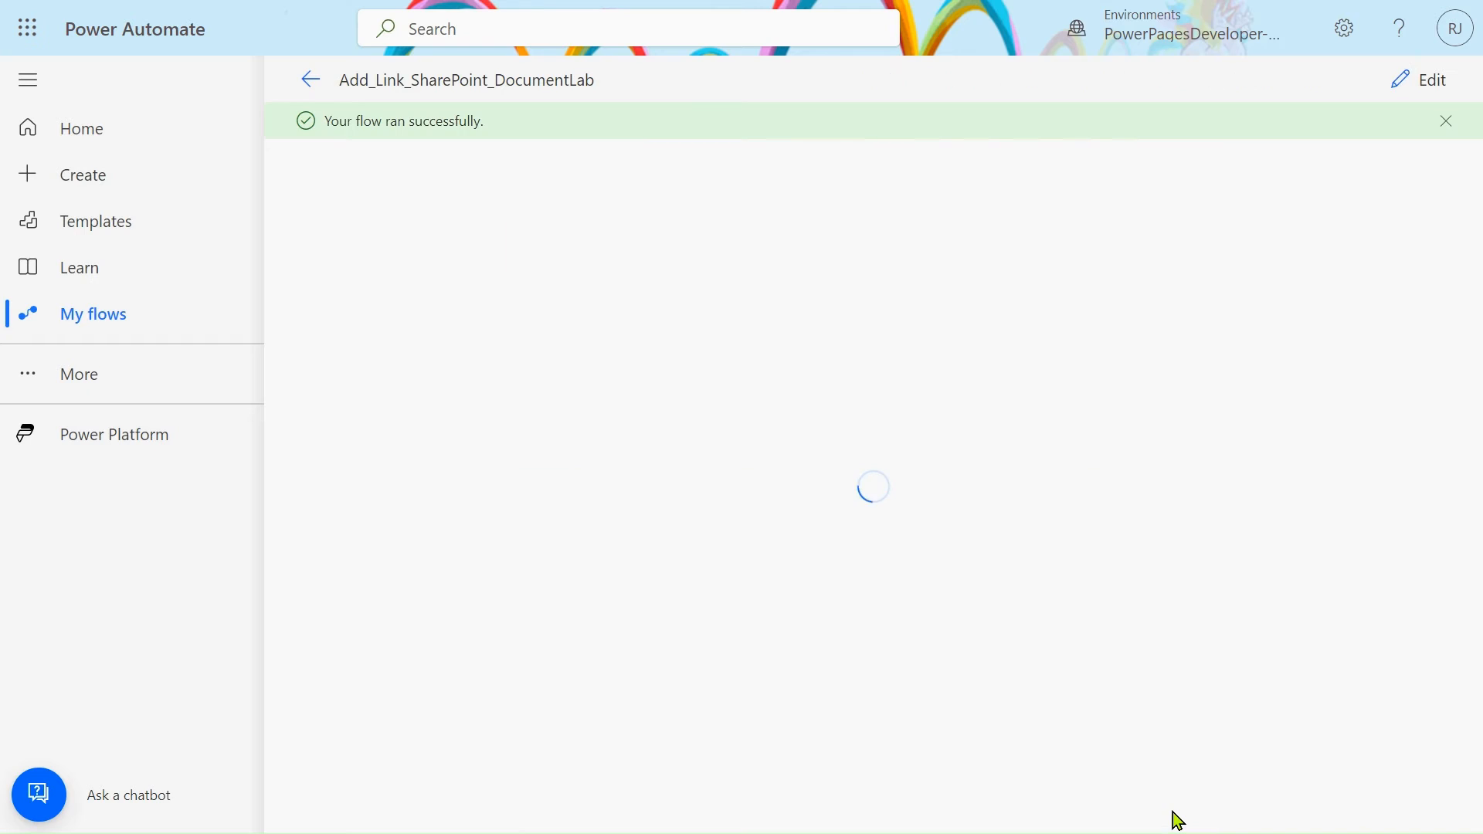
pyautogui.moveTo(998, 596)
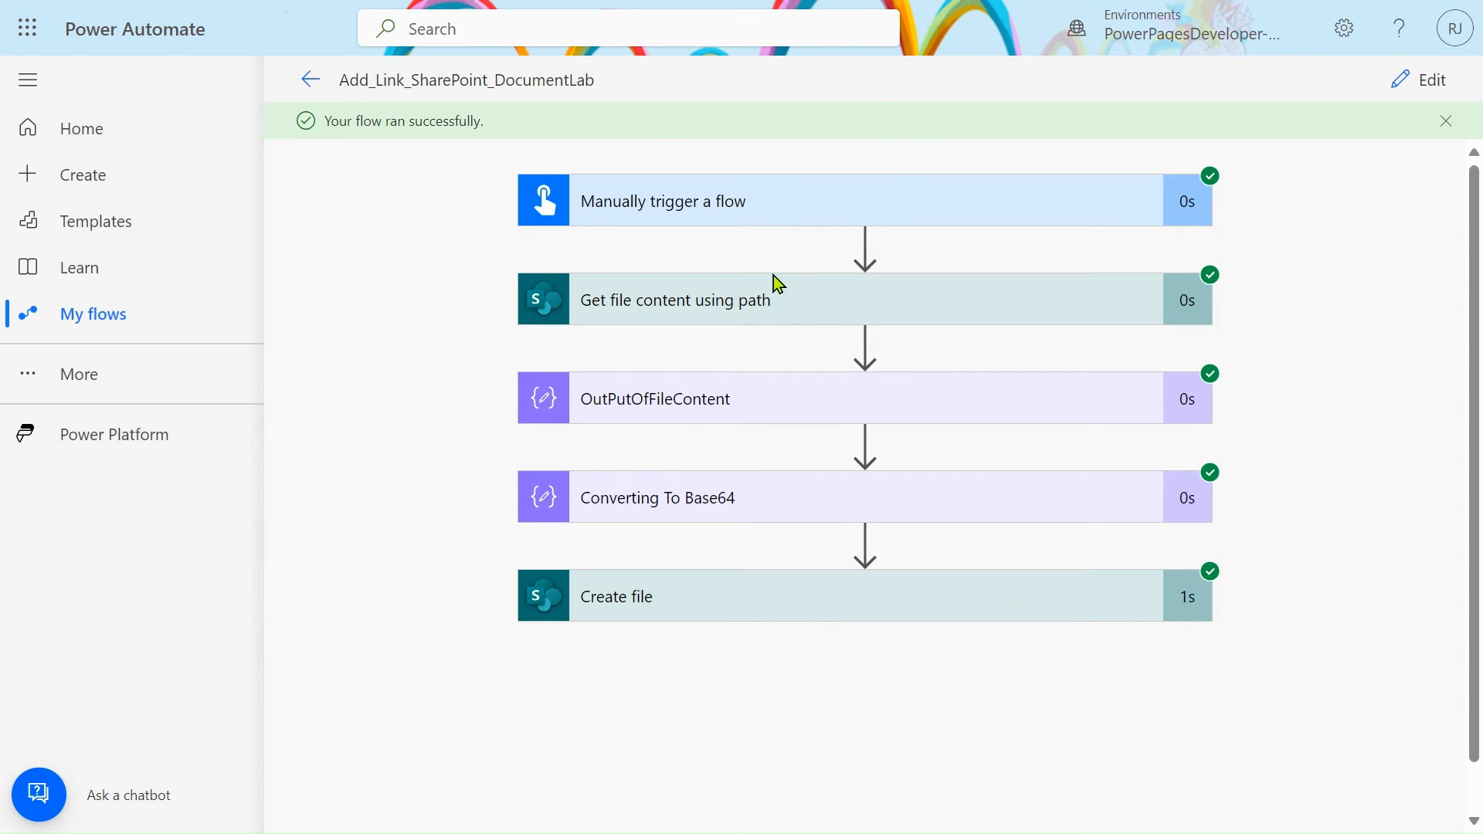
pyautogui.click(675, 299)
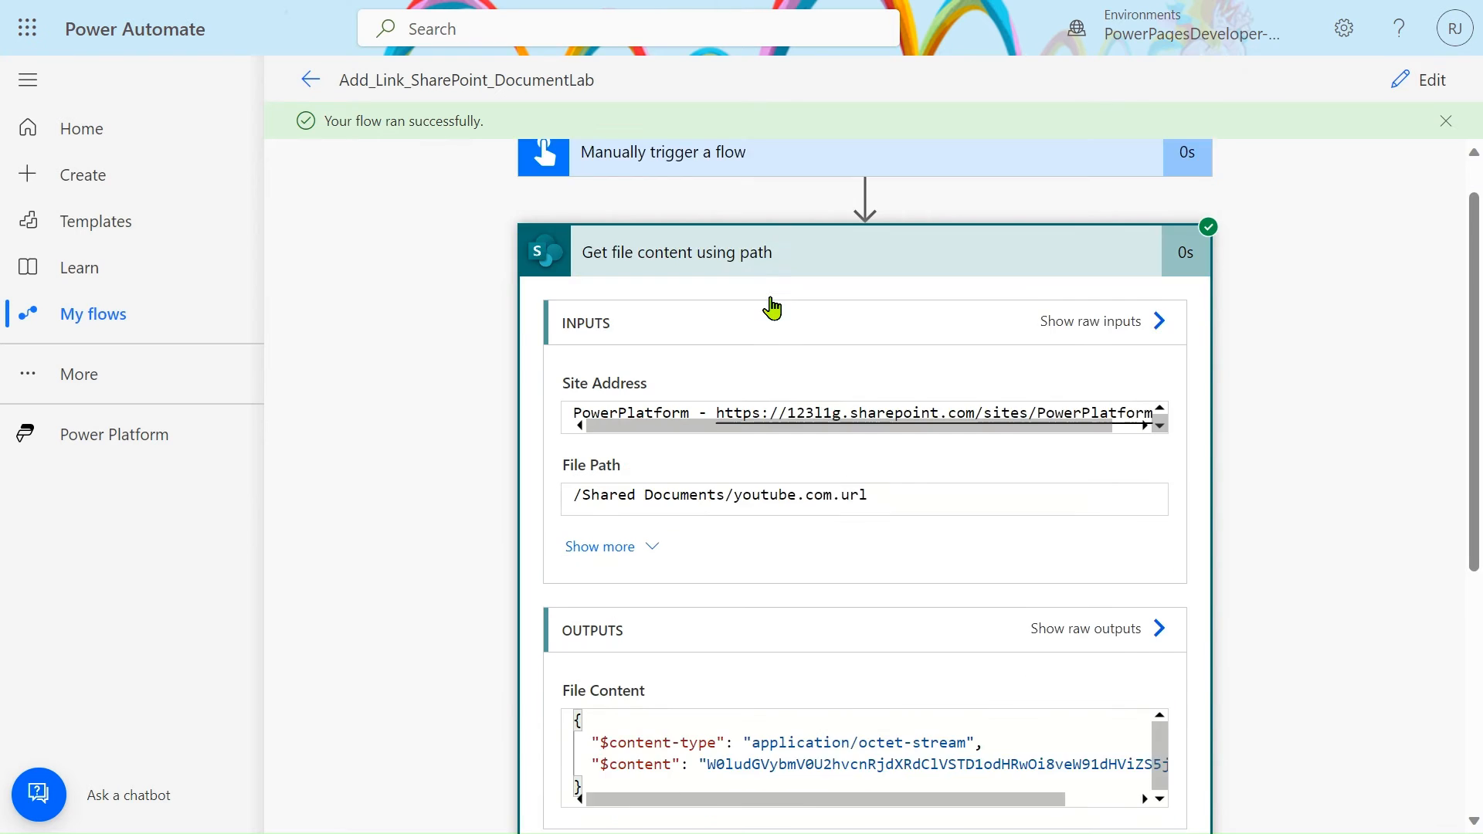
pyautogui.scroll(-3)
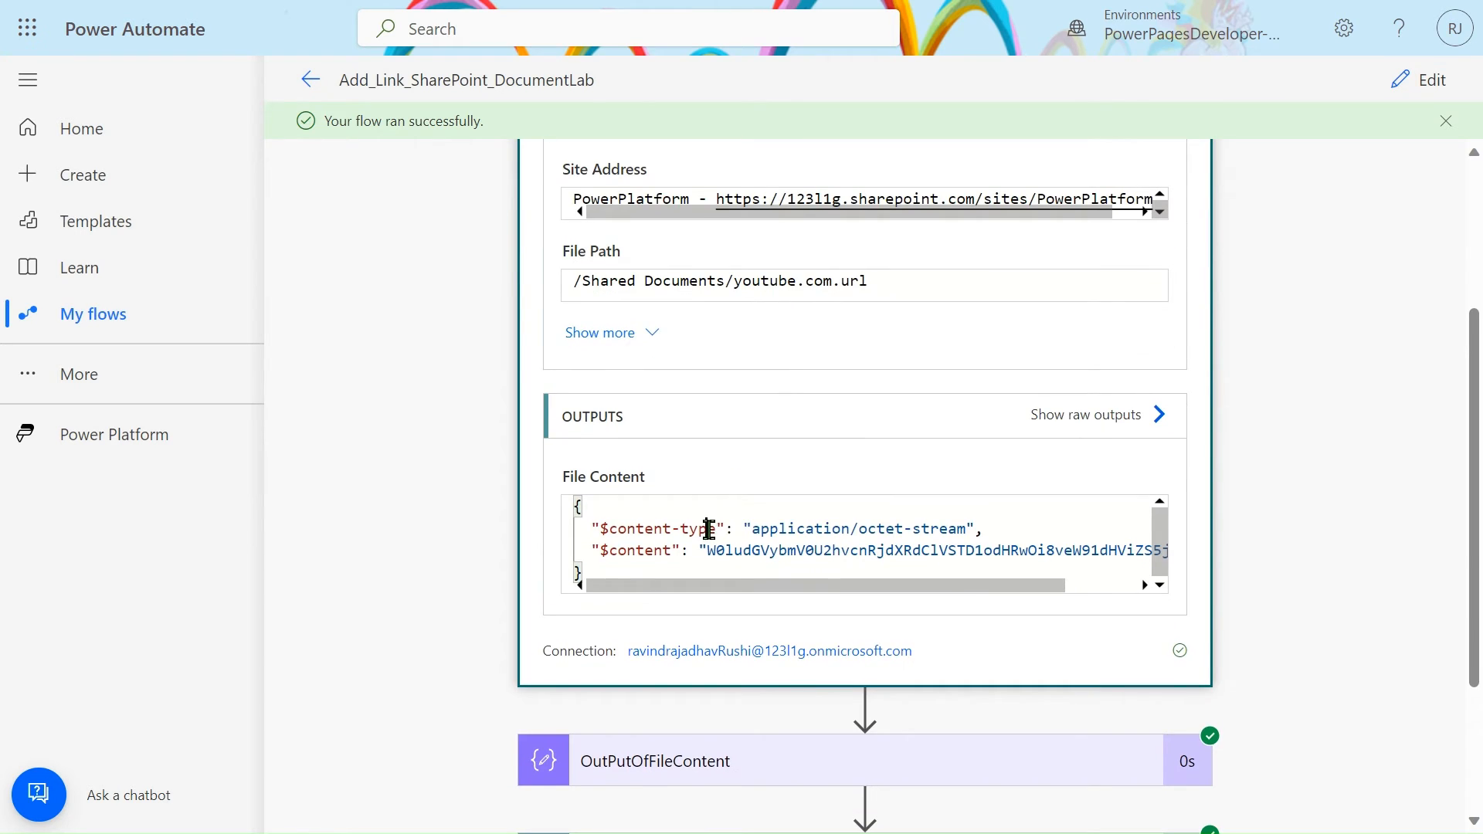
pyautogui.doubleClick(695, 528)
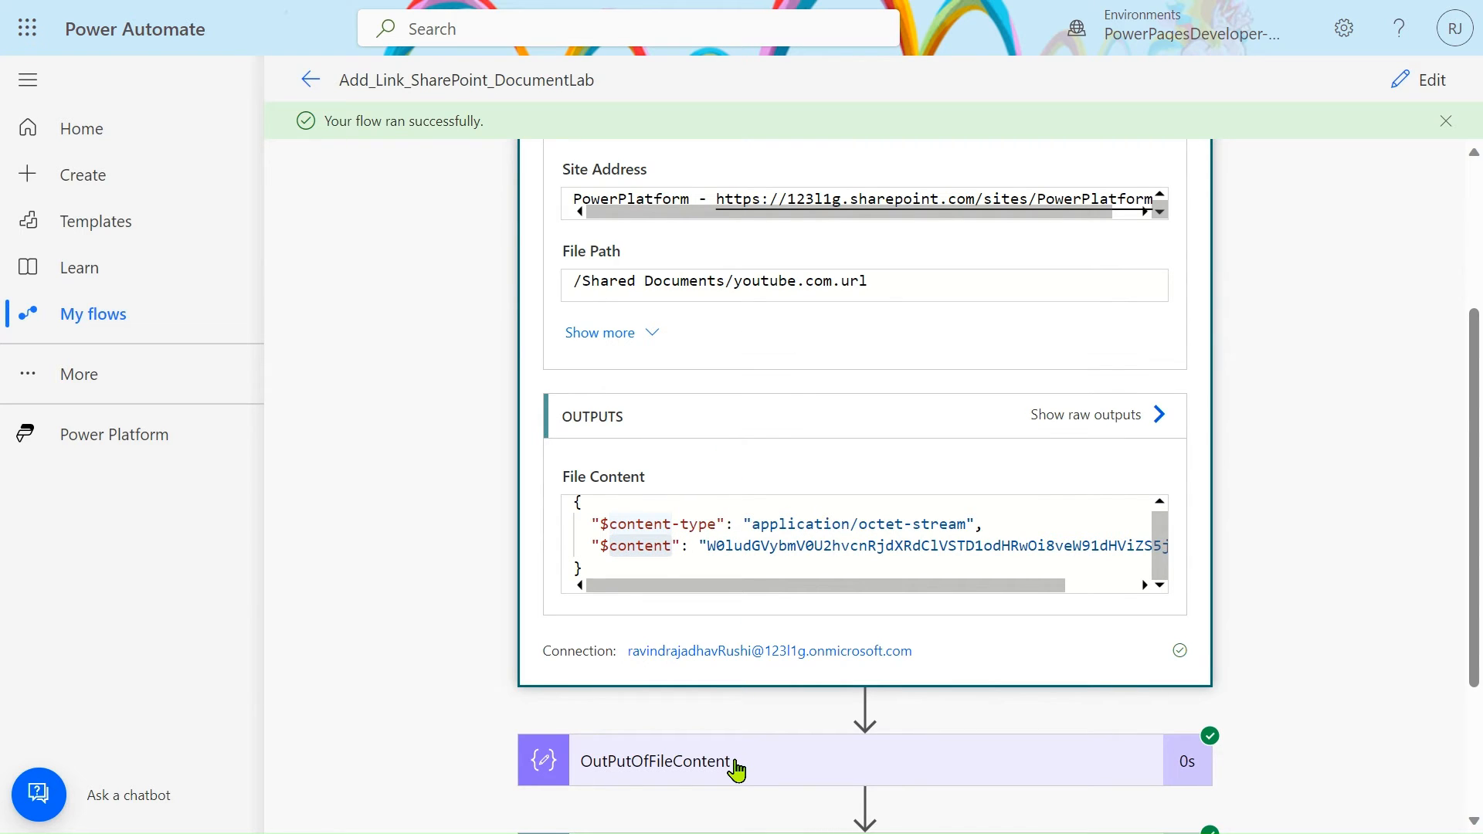
pyautogui.click(655, 761)
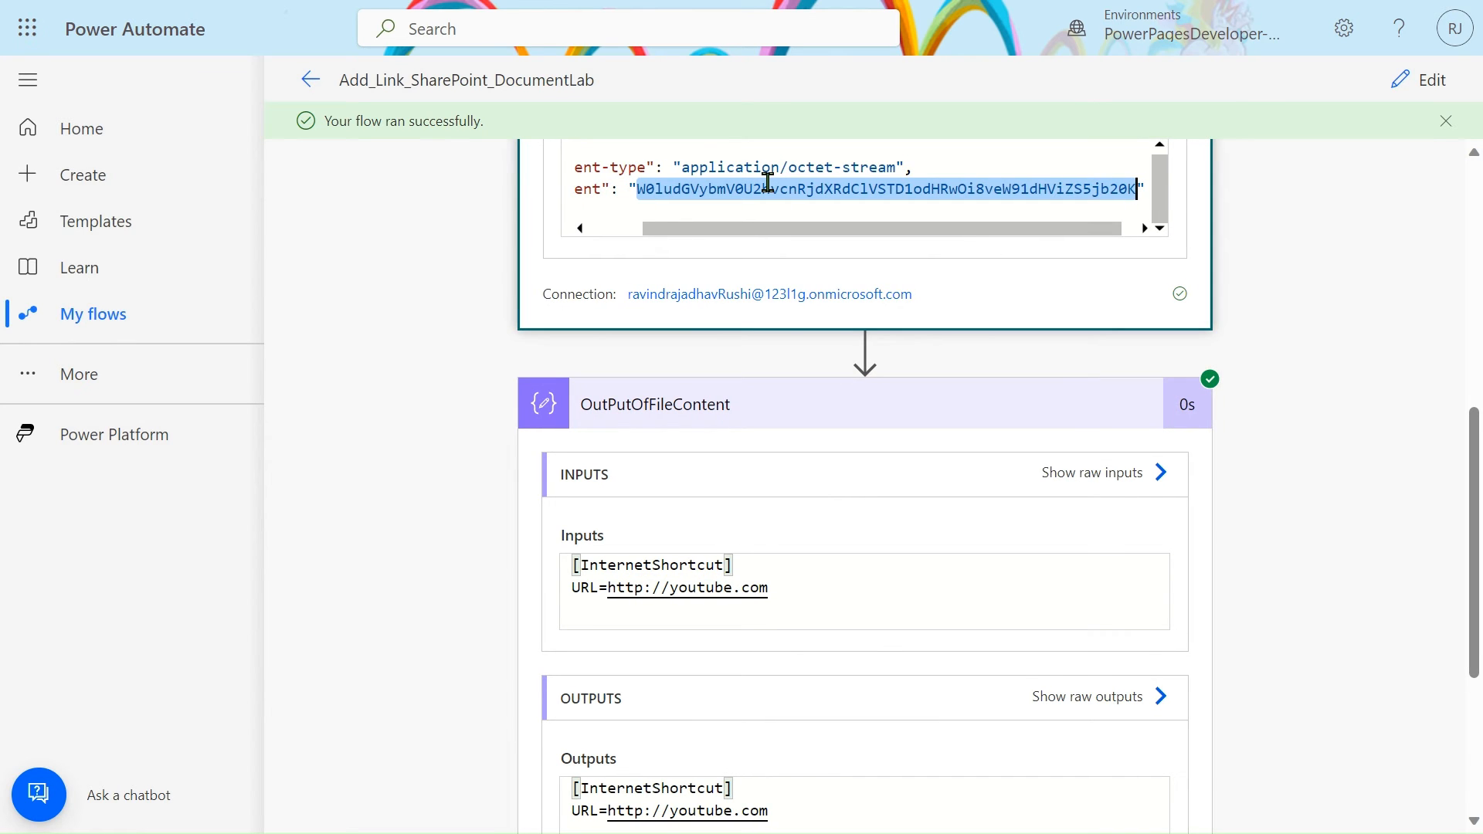
pyautogui.moveTo(891, 264)
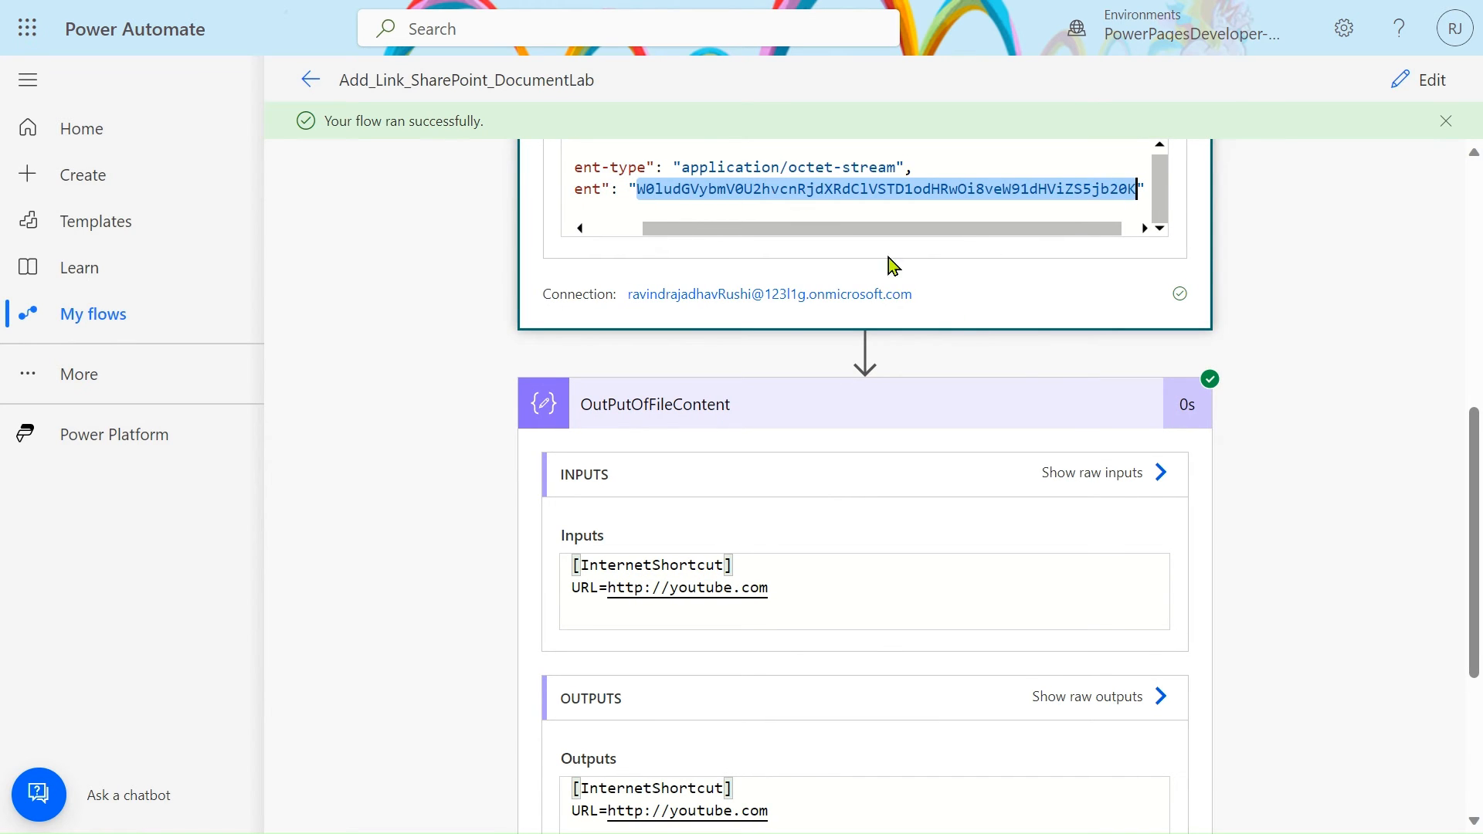
pyautogui.scroll(-3)
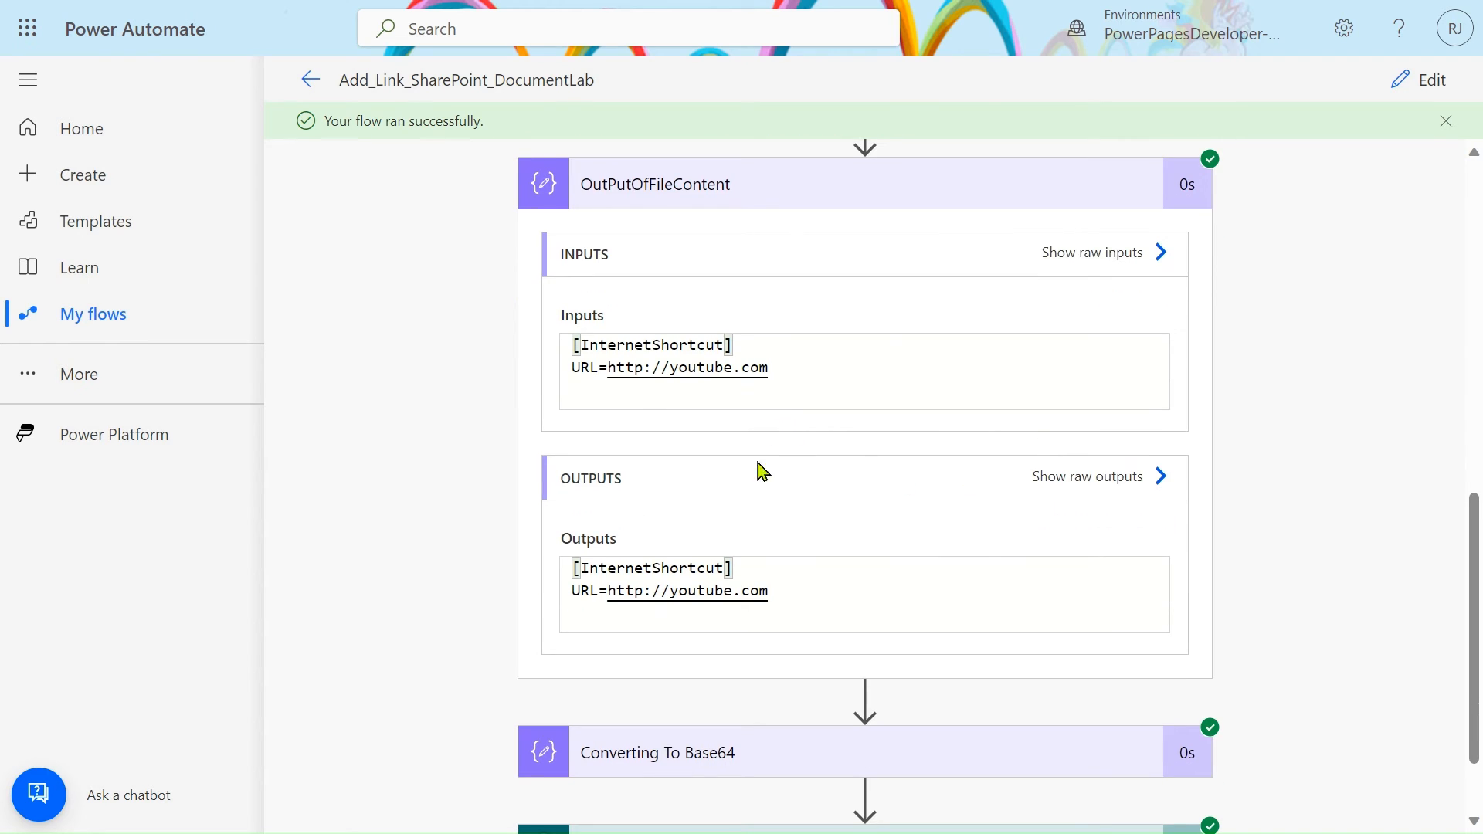
pyautogui.moveTo(722, 558)
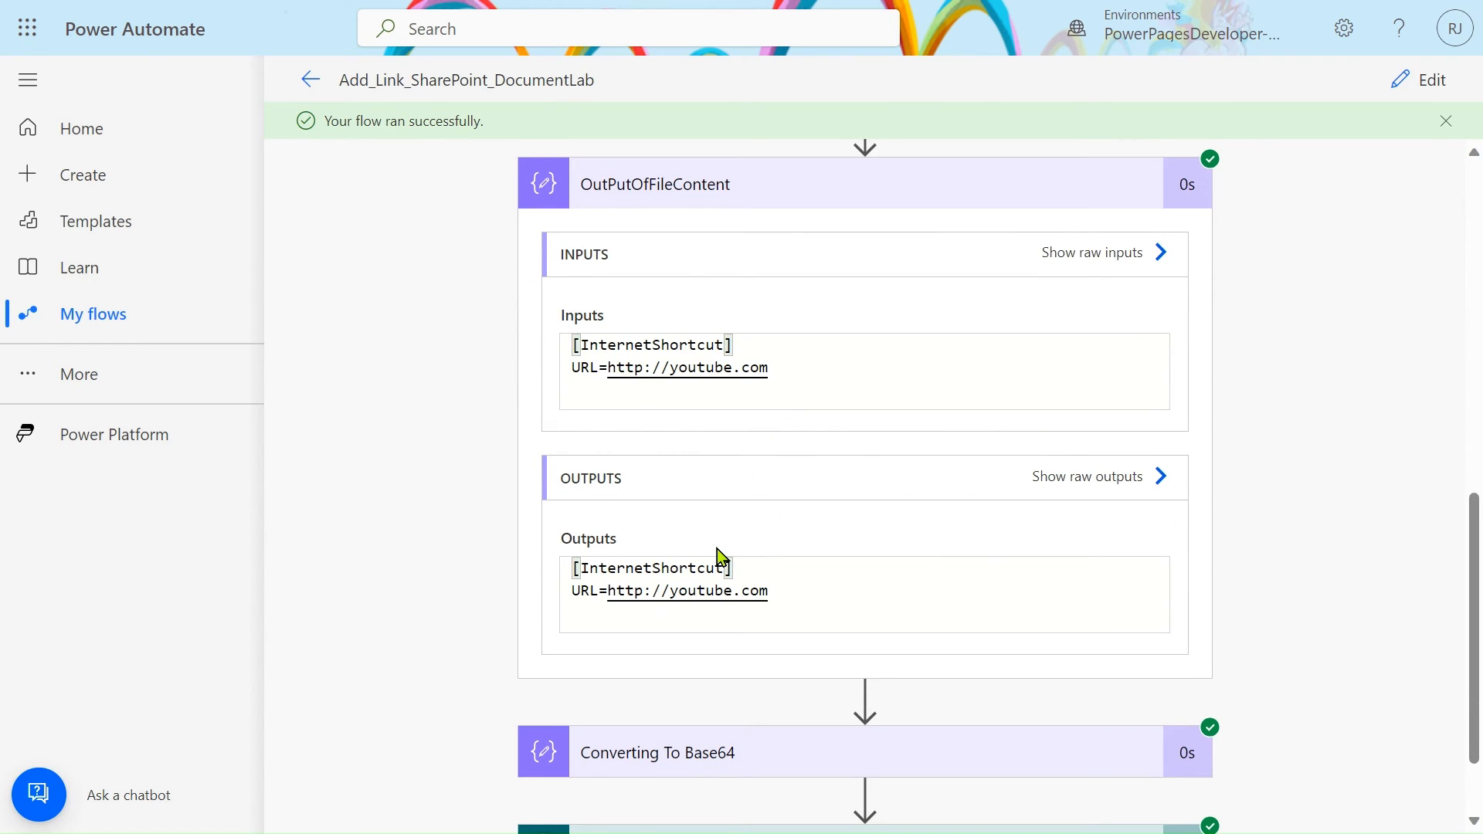
pyautogui.scroll(-3)
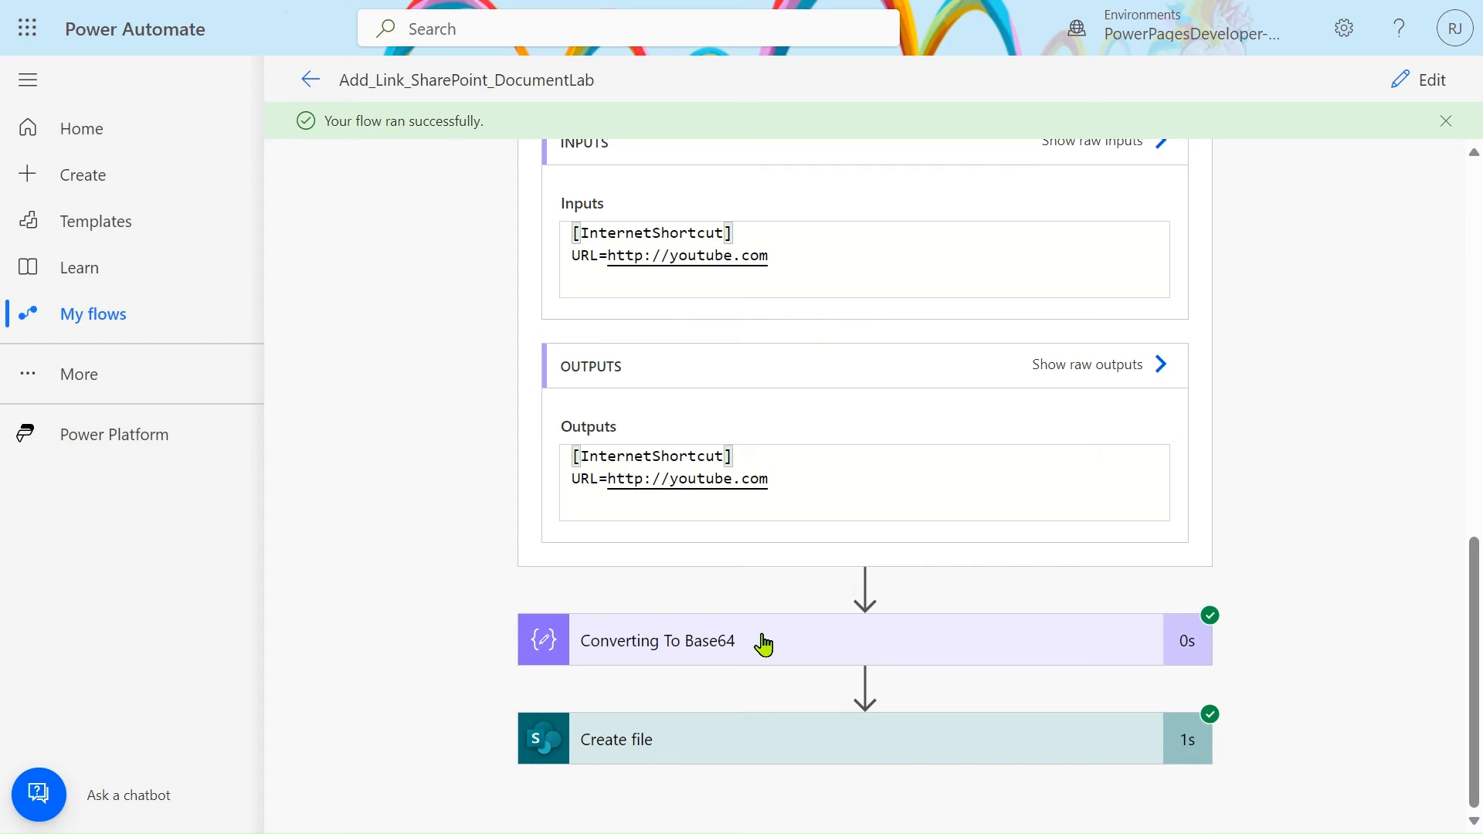
# Step: Review the Converting To Base64 run inputs and select the word InternetShortcut
pyautogui.click(657, 639)
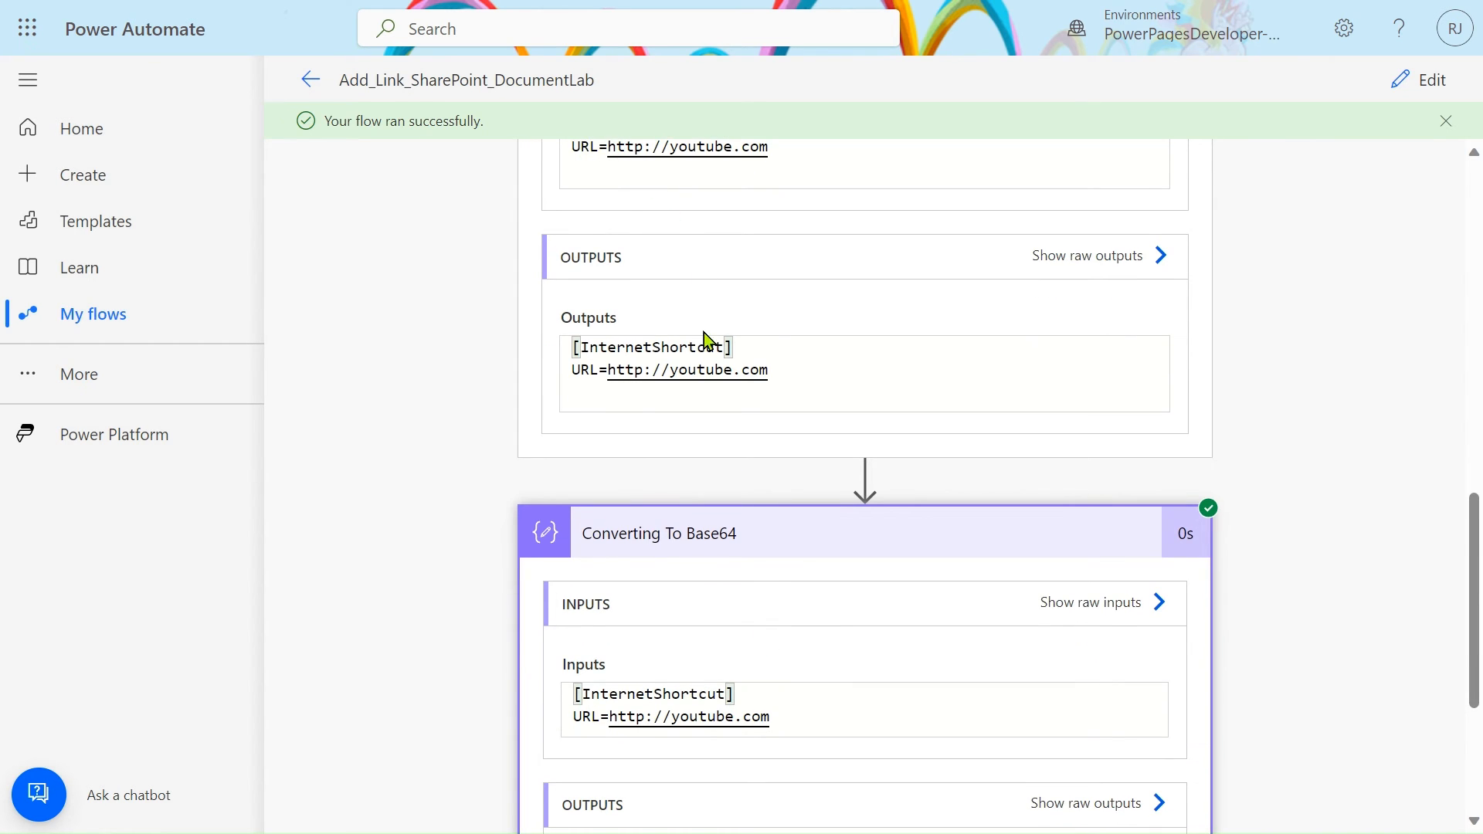
pyautogui.scroll(-3)
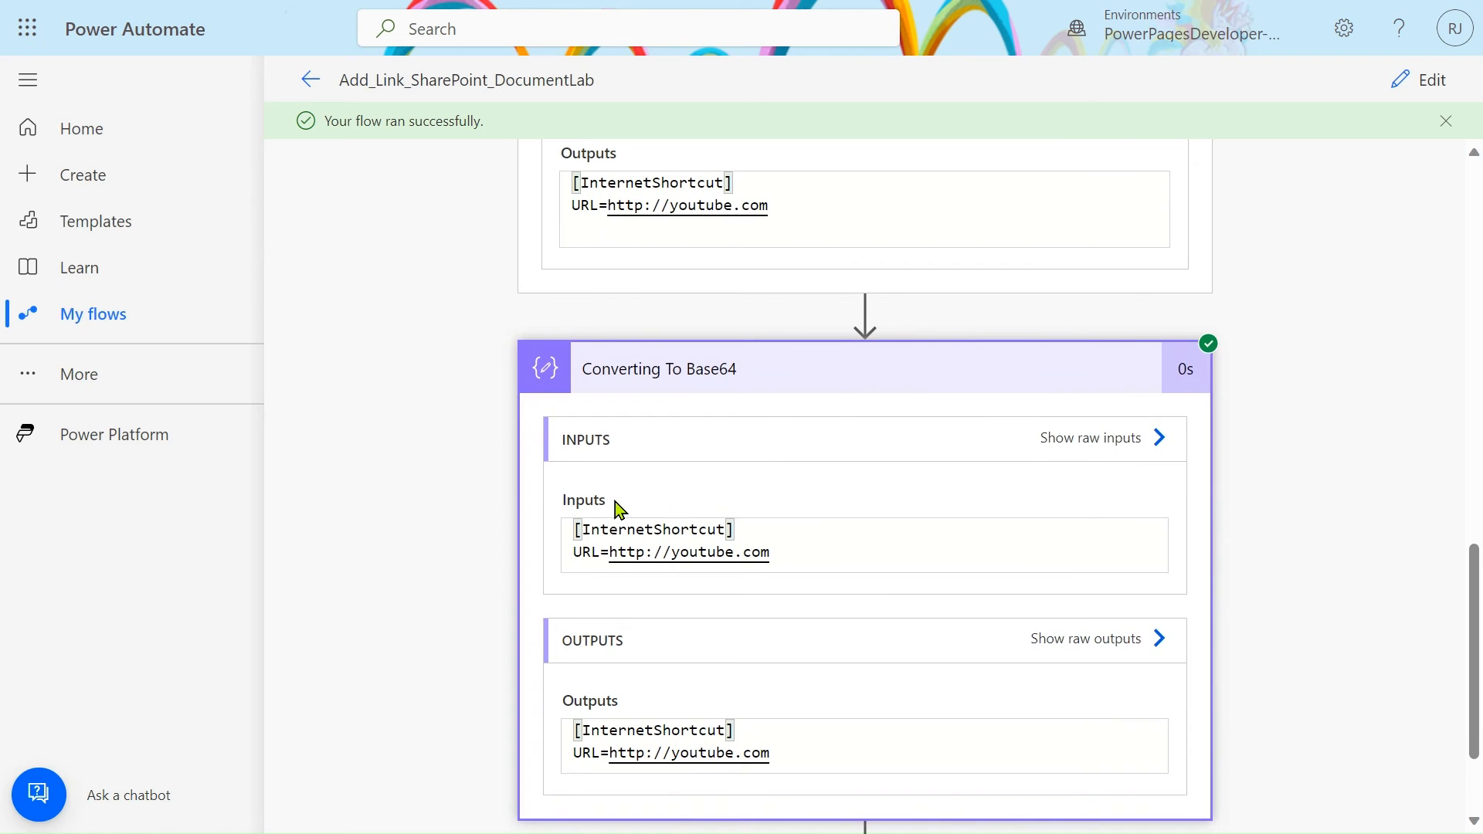
pyautogui.doubleClick(652, 530)
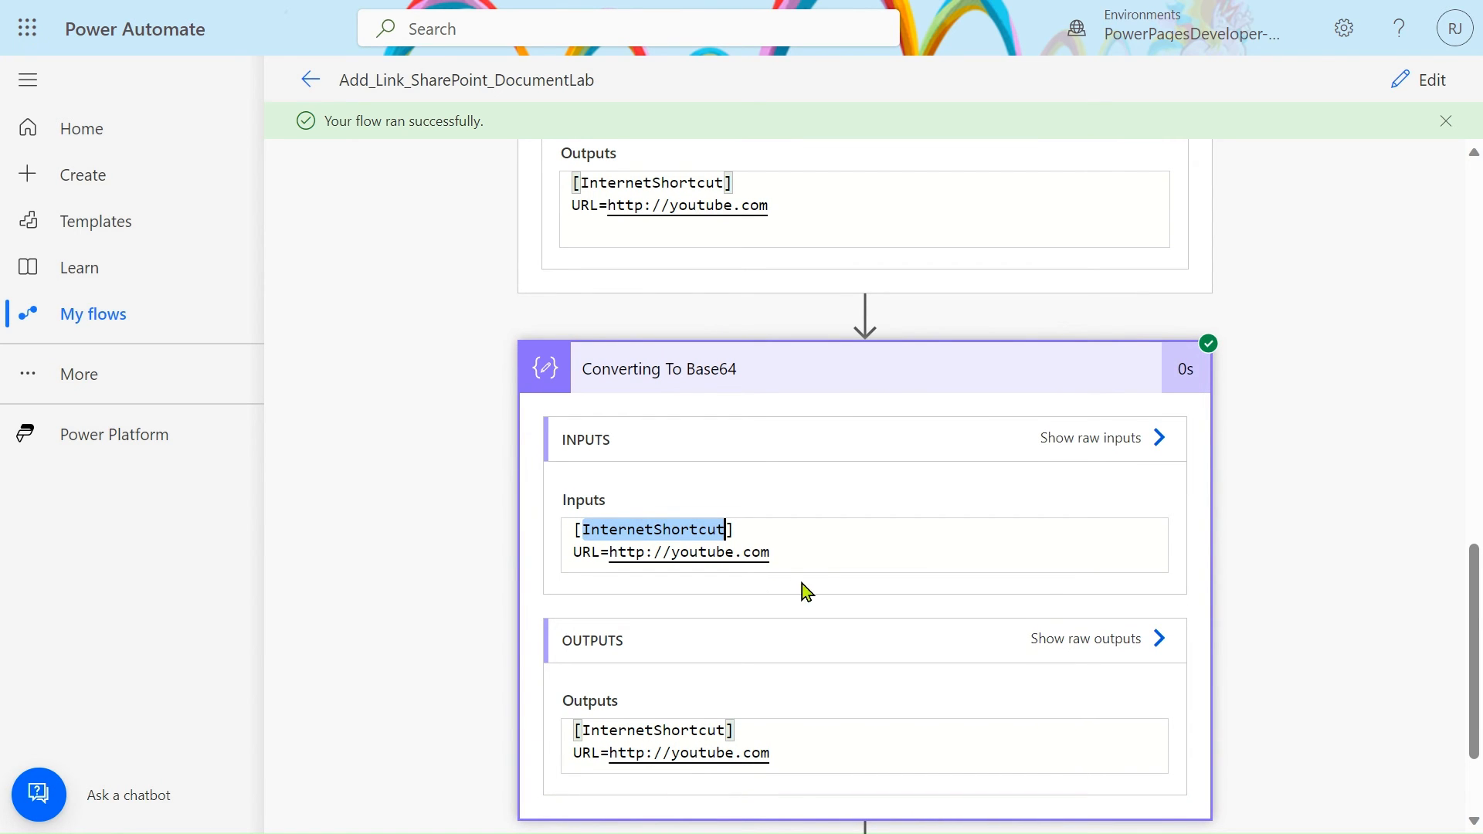
pyautogui.moveTo(623, 513)
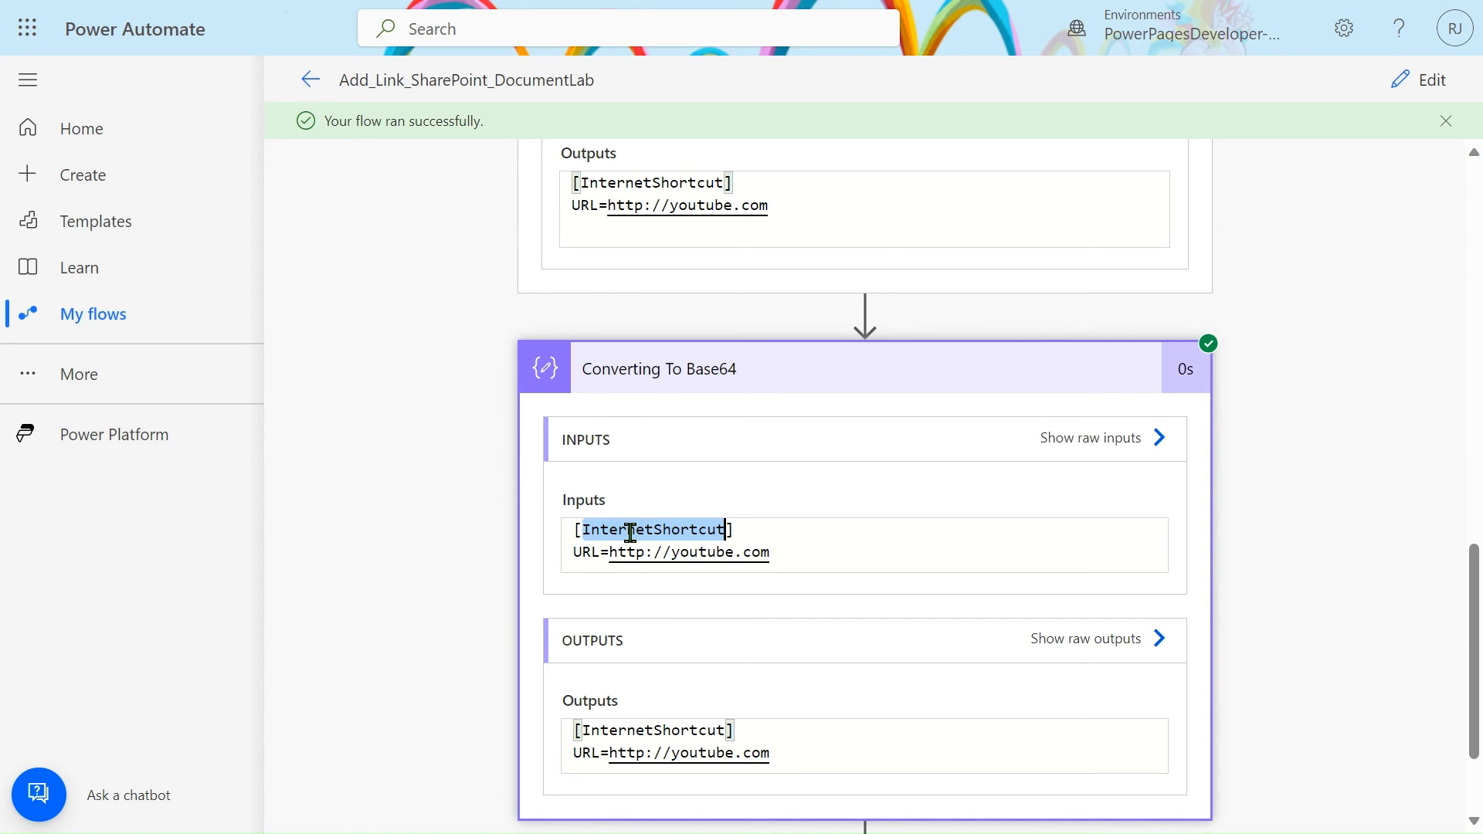
pyautogui.moveTo(843, 562)
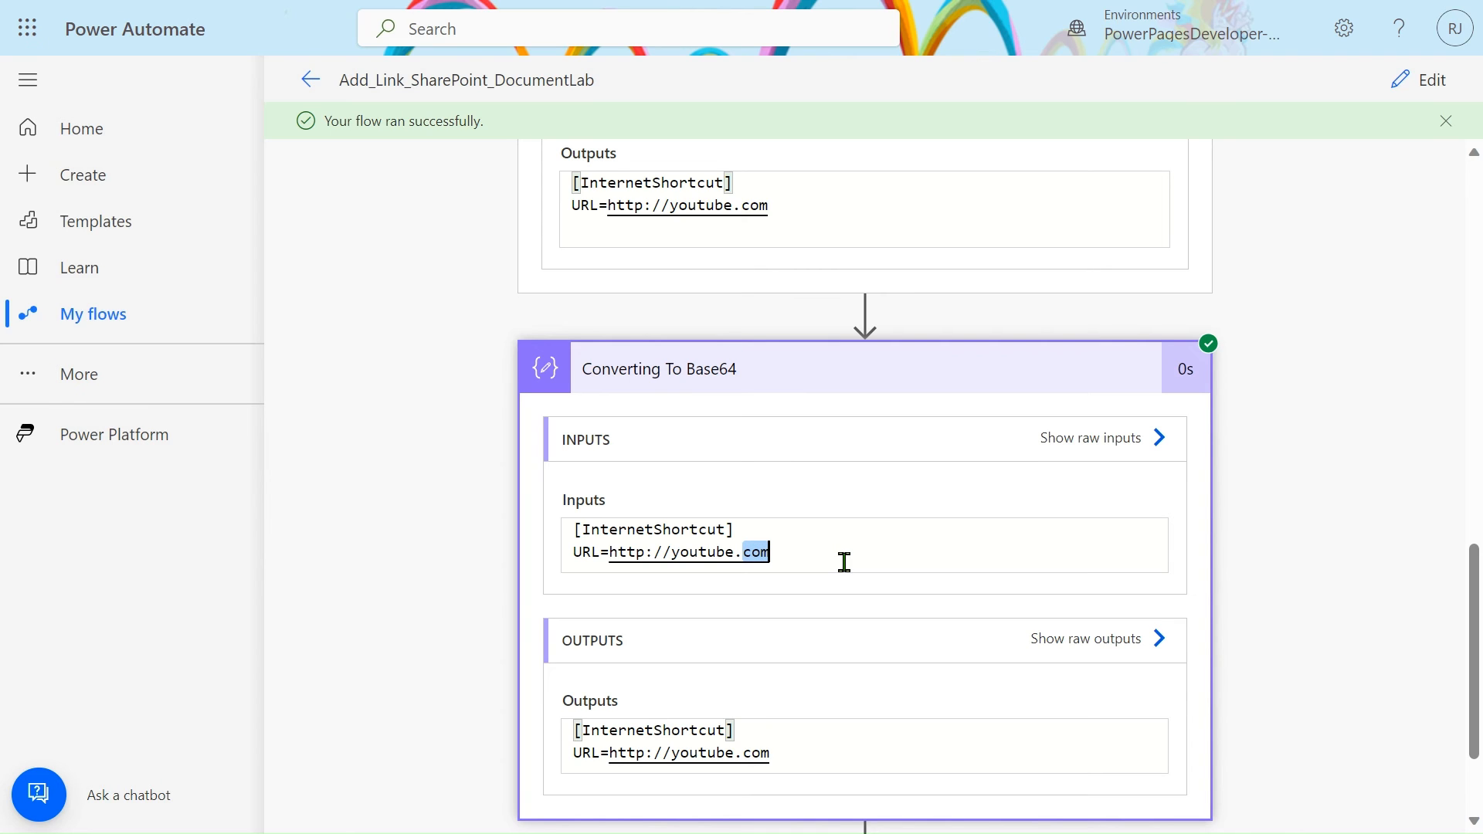
pyautogui.moveTo(918, 396)
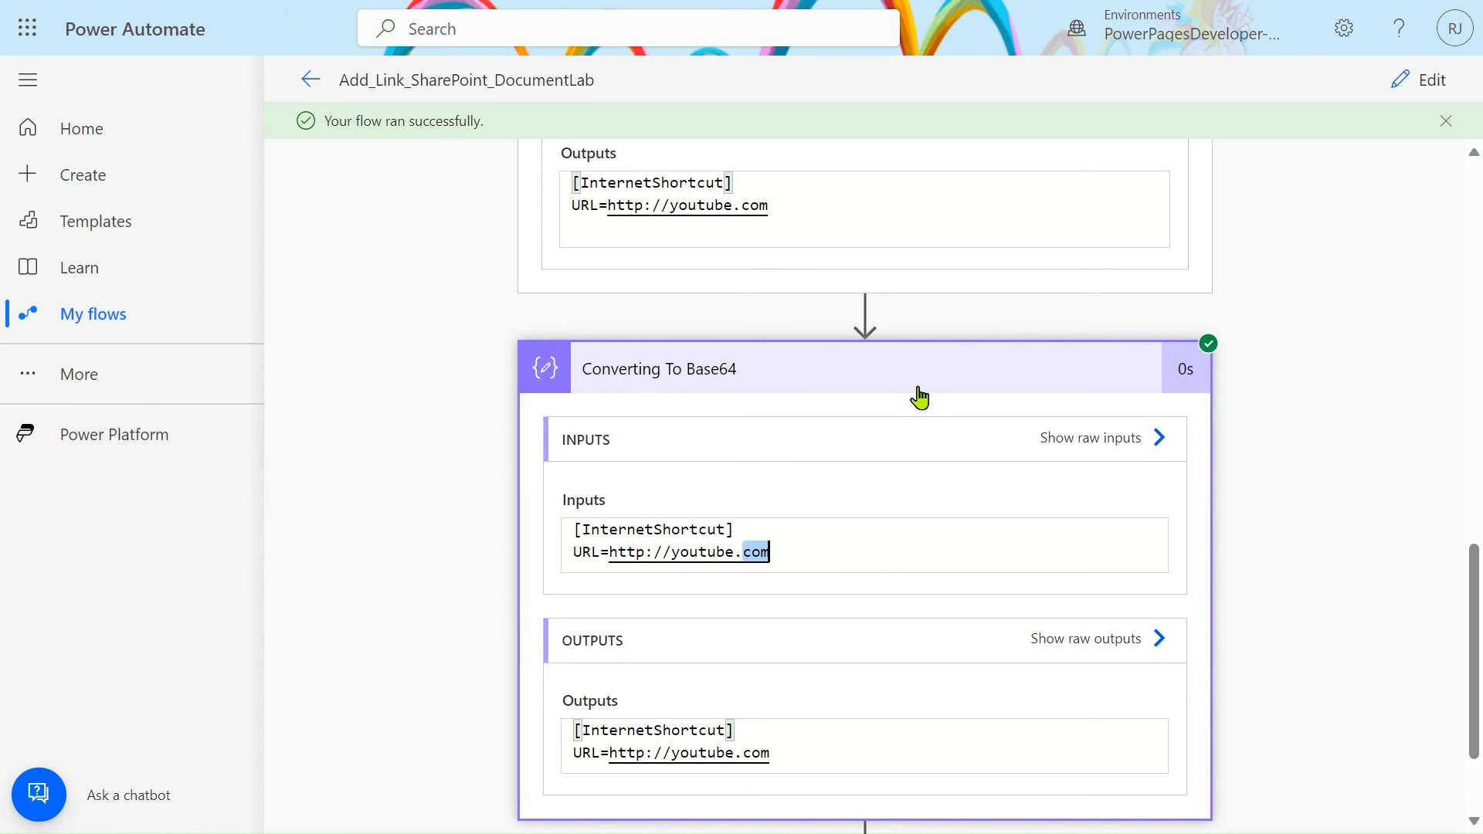
# Step: Review Create file's result http___youtube.com.url under /Shared Documents/Forms/Document, then switch to editing
pyautogui.scroll(-3)
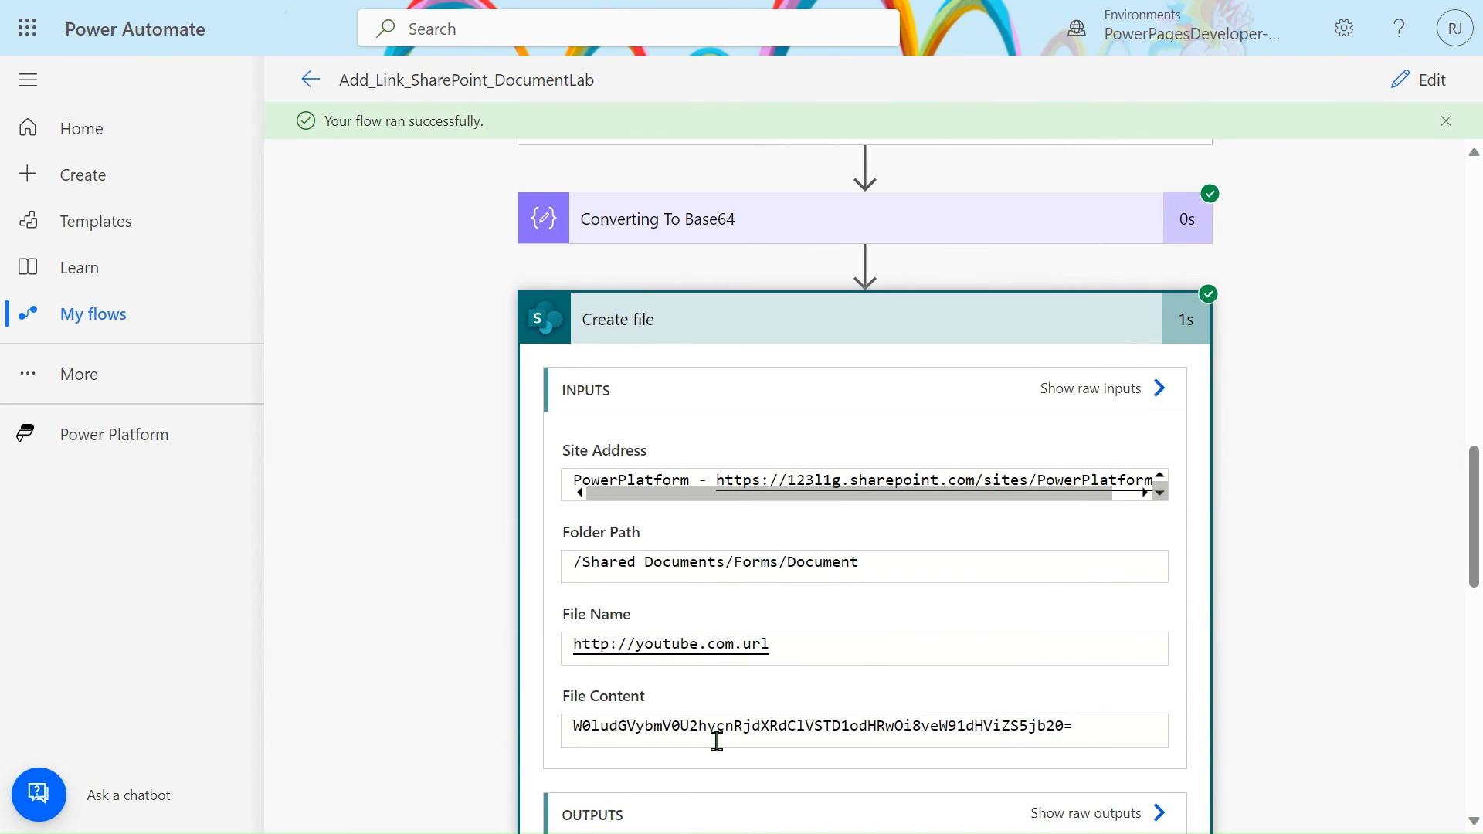
pyautogui.scroll(-3)
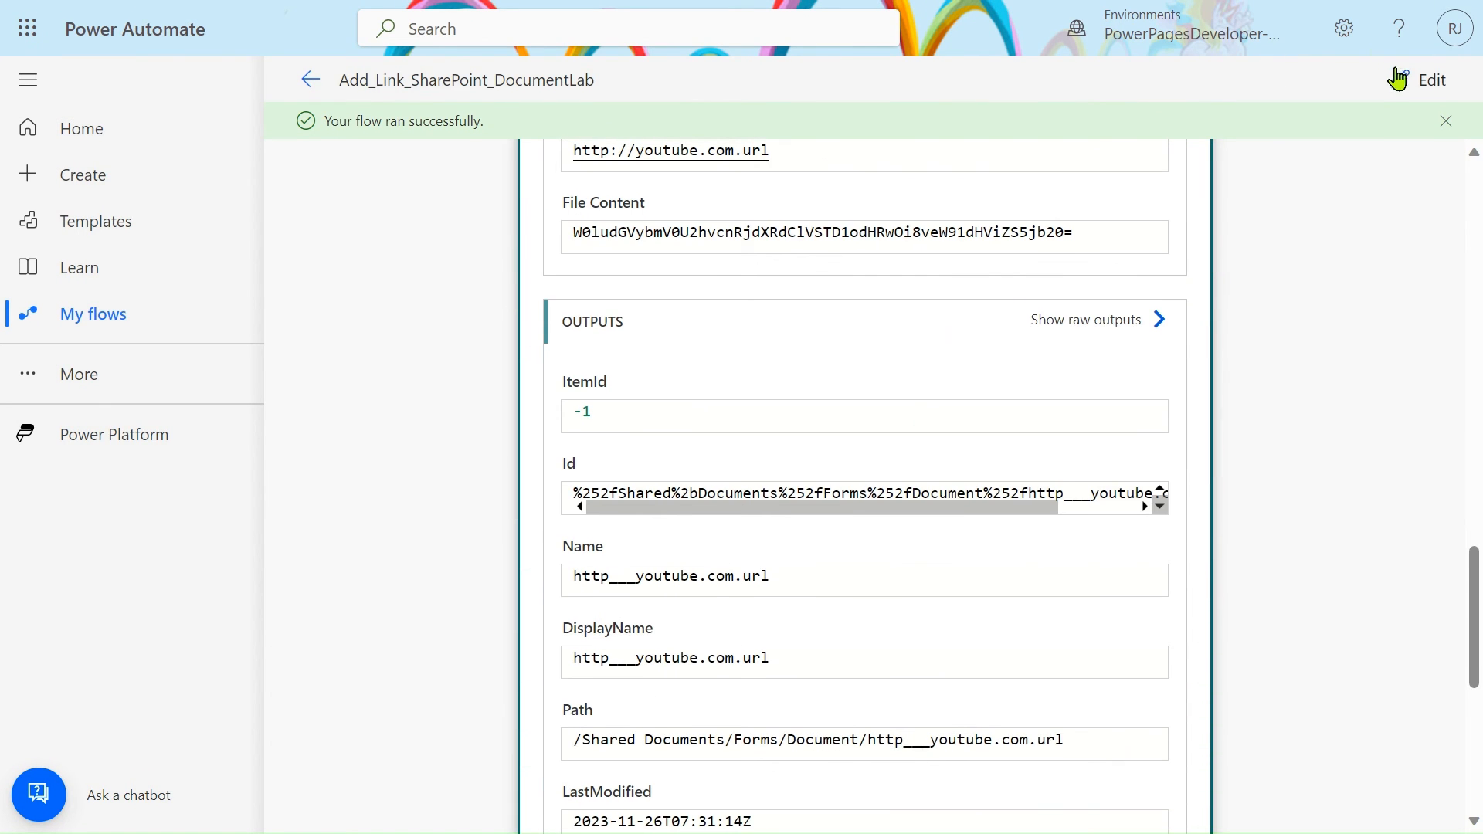
pyautogui.click(1431, 78)
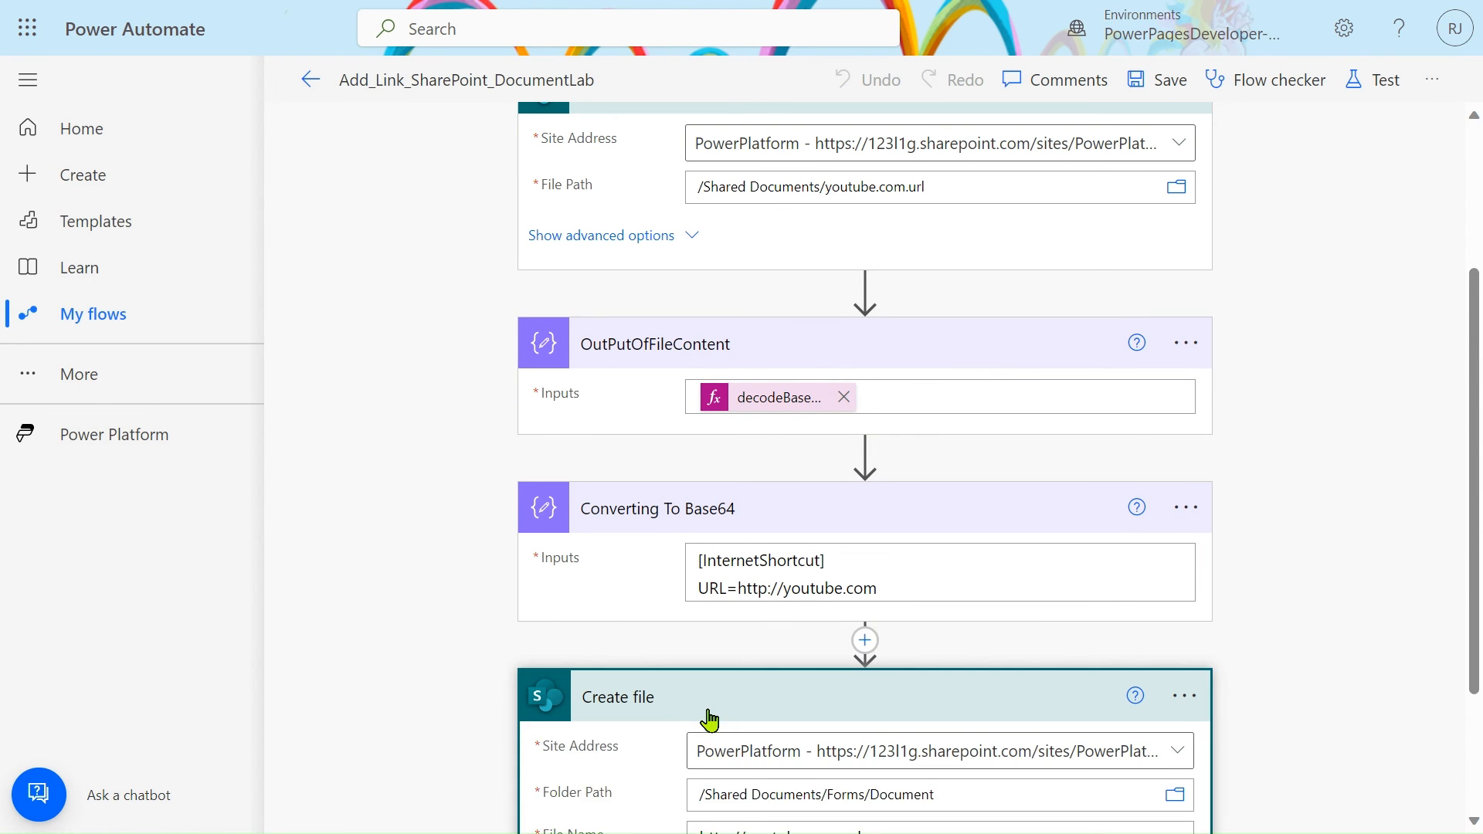
# Step: Review the Converting To Base64 inputs and the Create file base64() File Content expression in edit mode
pyautogui.scroll(-3)
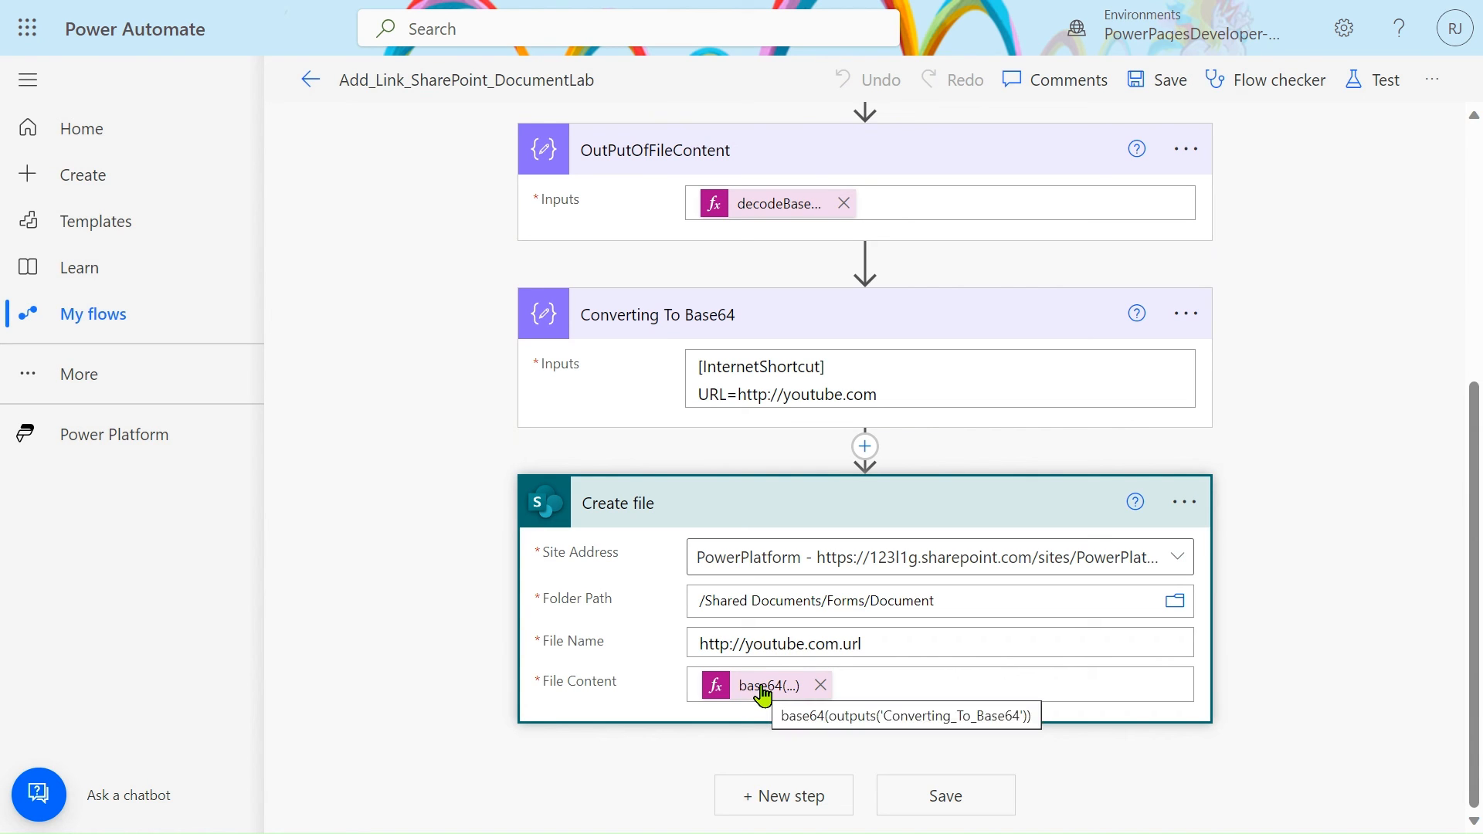
pyautogui.moveTo(644, 327)
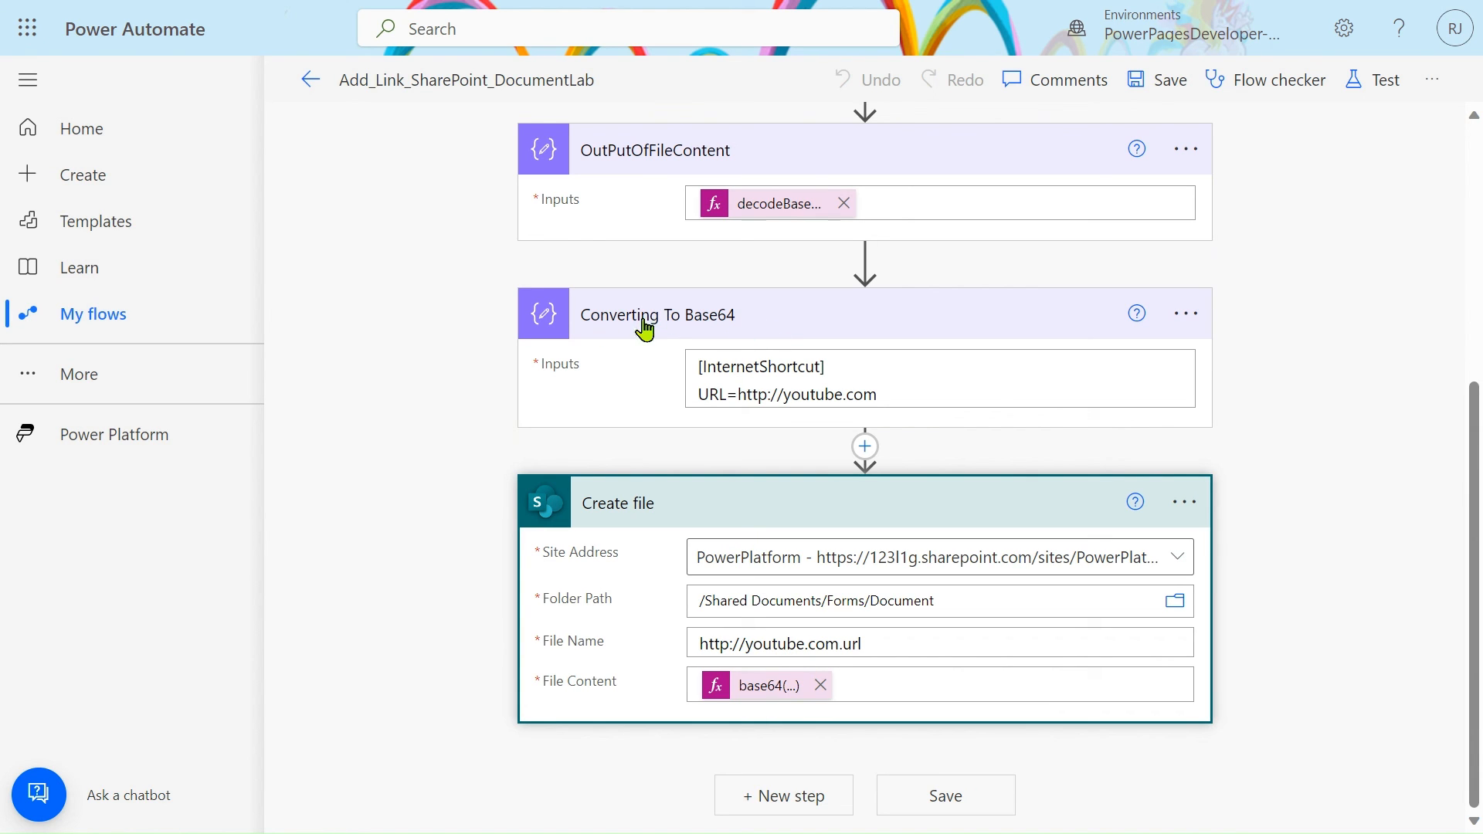
pyautogui.click(903, 394)
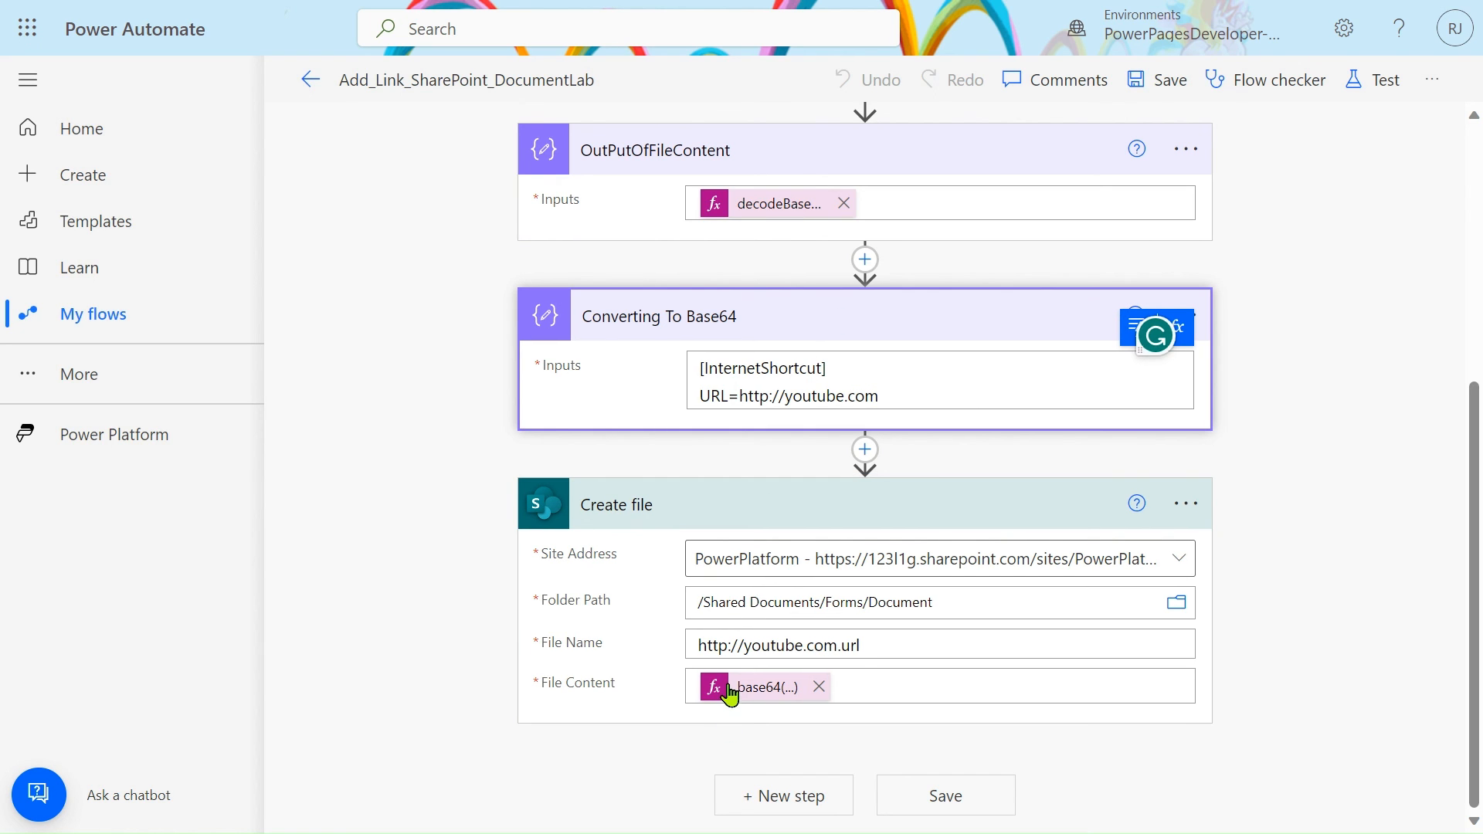
pyautogui.moveTo(753, 686)
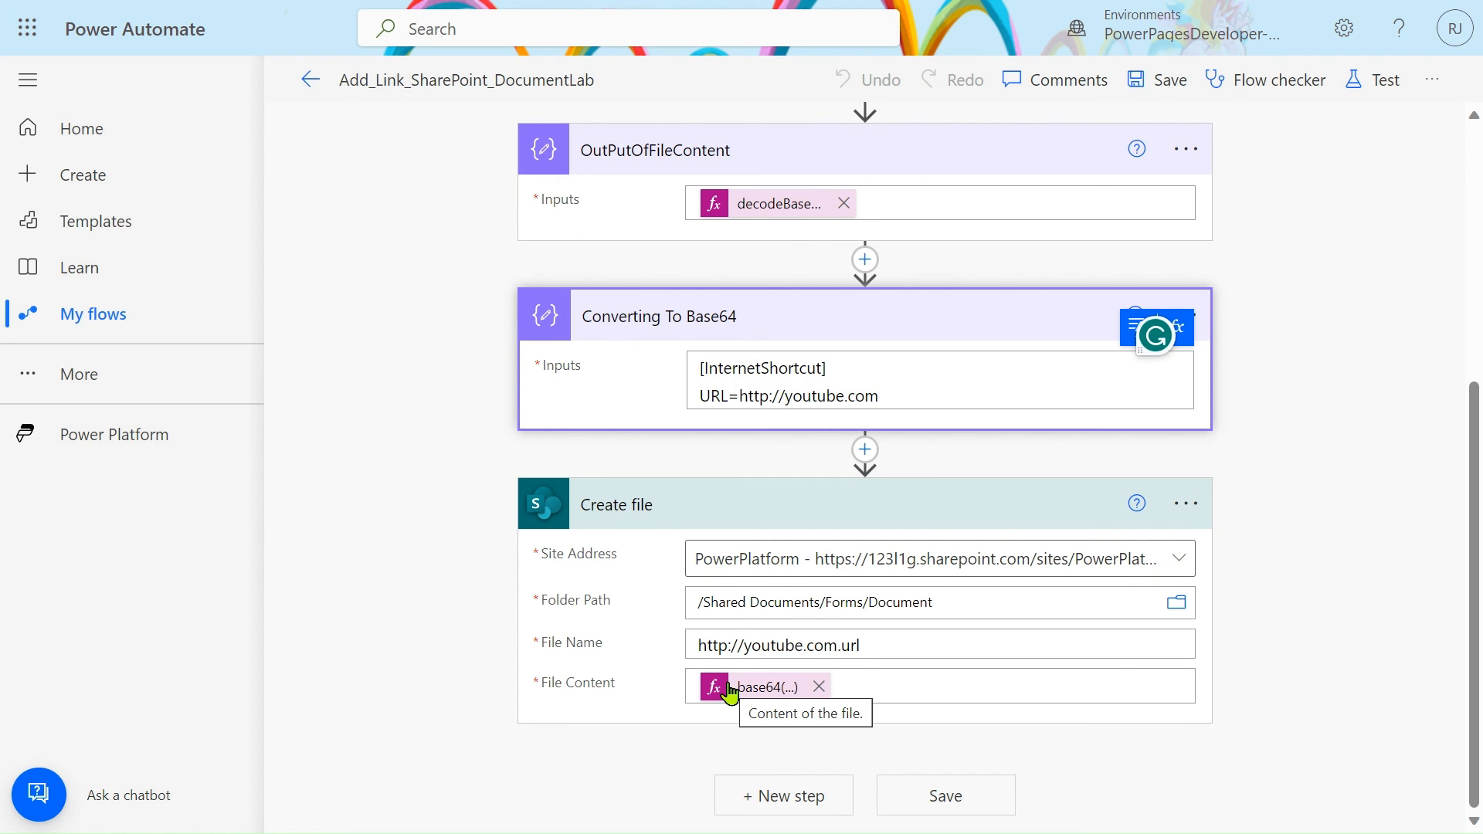
pyautogui.moveTo(281, 11)
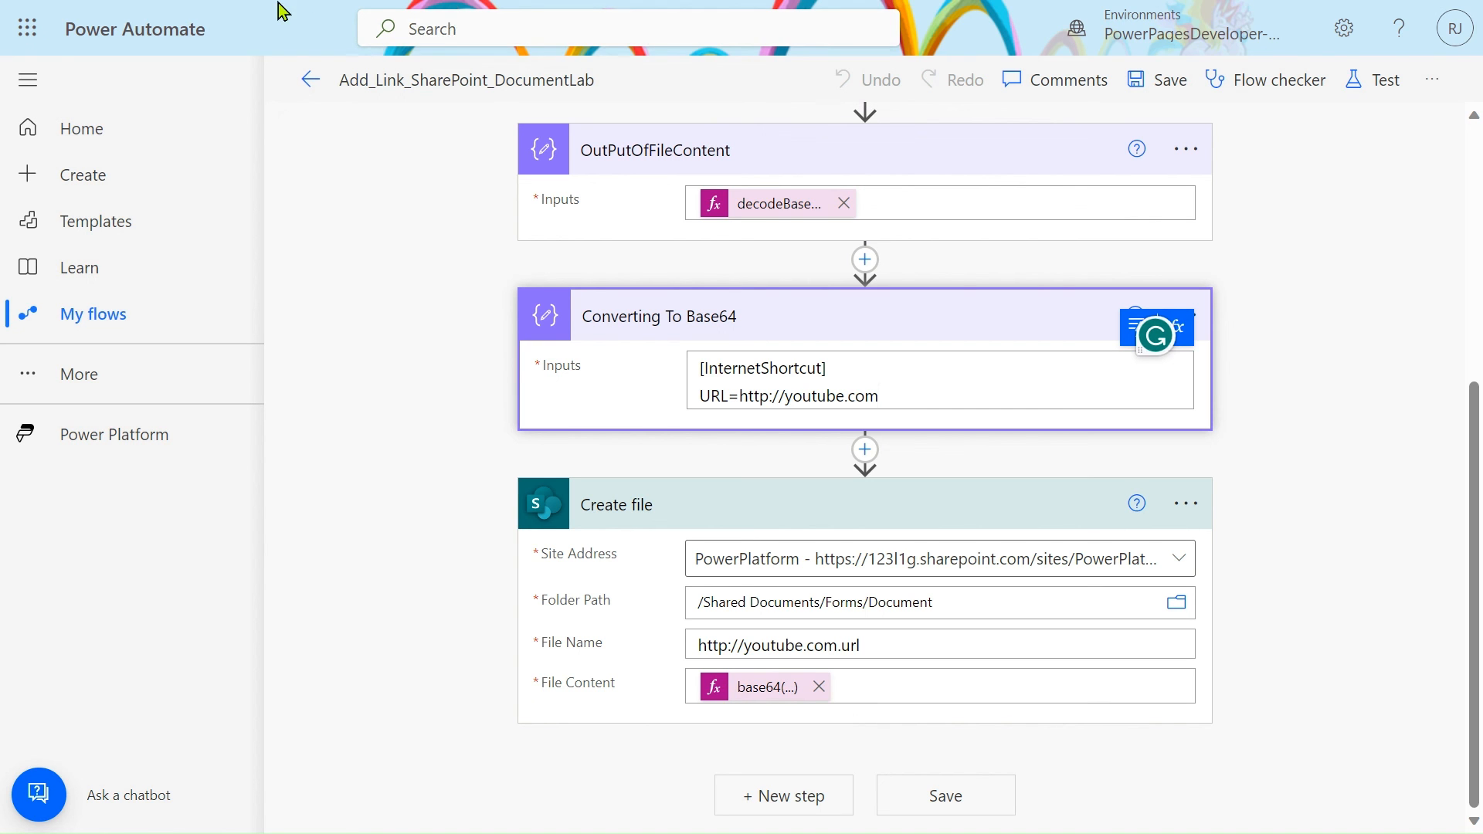
pyautogui.click(615, 19)
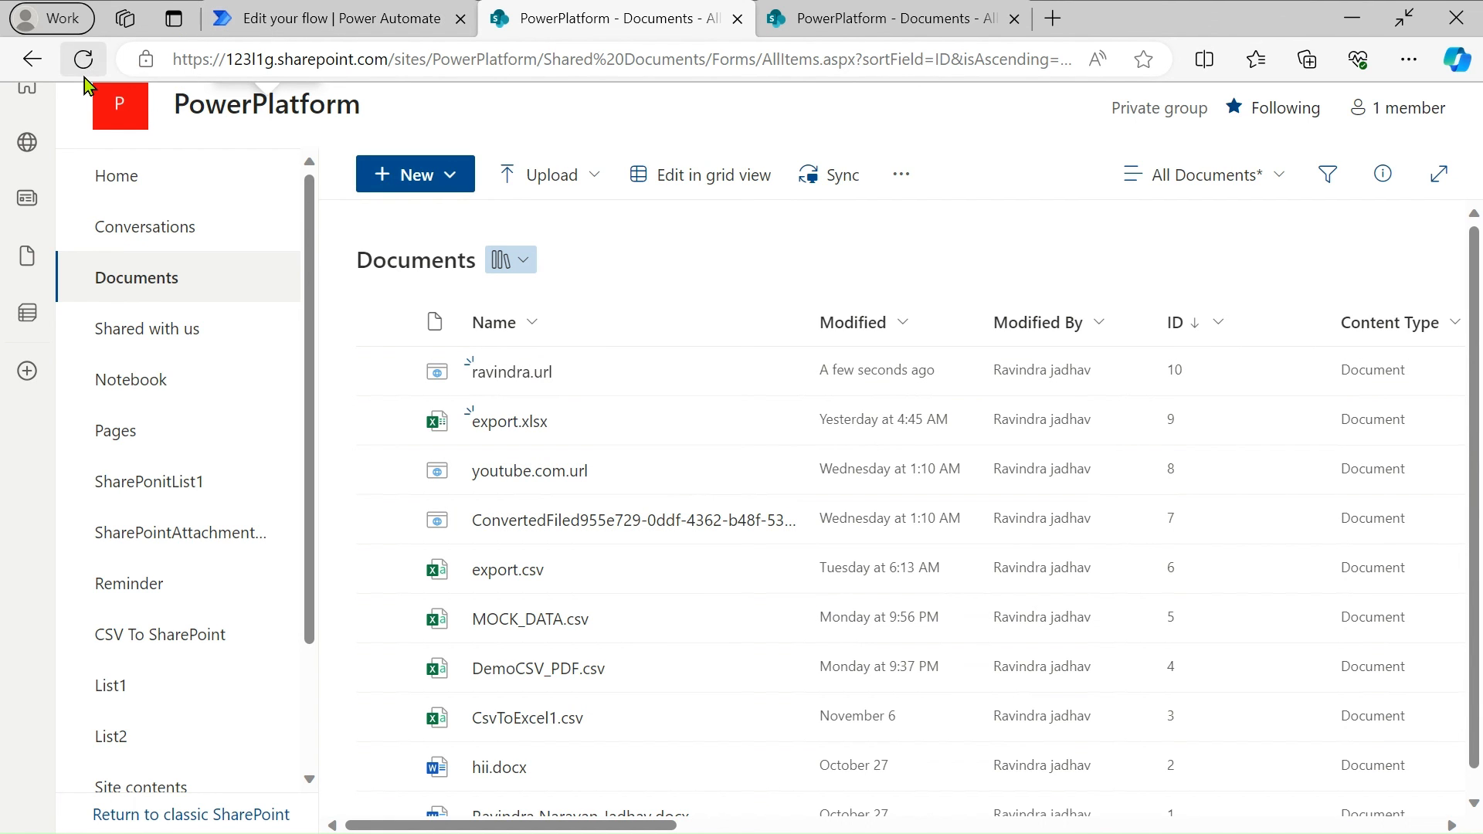
# Step: Refresh the Documents library to confirm ravindra.url and youtube.com.url, then return to the flow editor
pyautogui.click(83, 58)
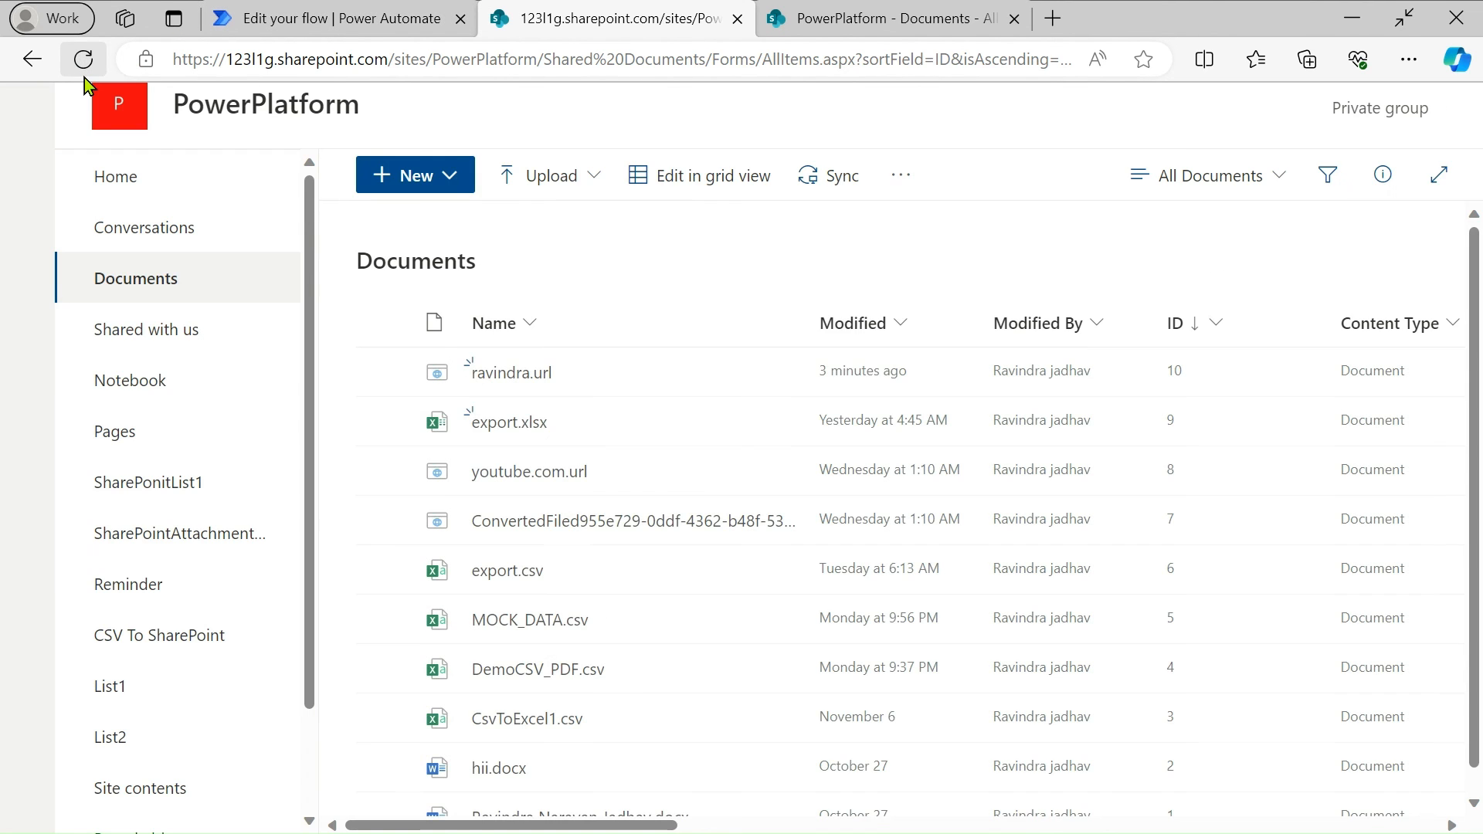
pyautogui.click(82, 58)
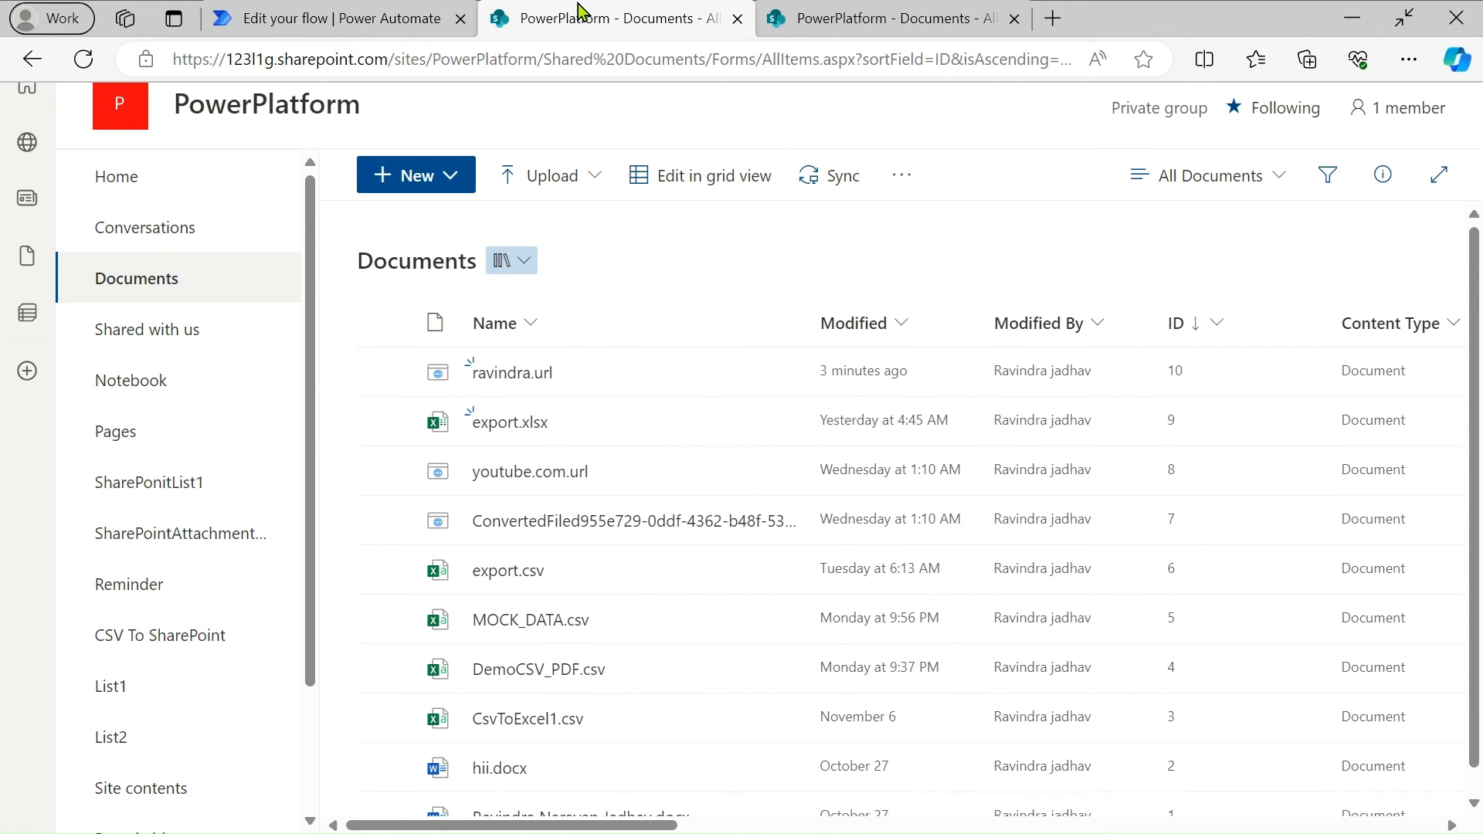
pyautogui.click(336, 18)
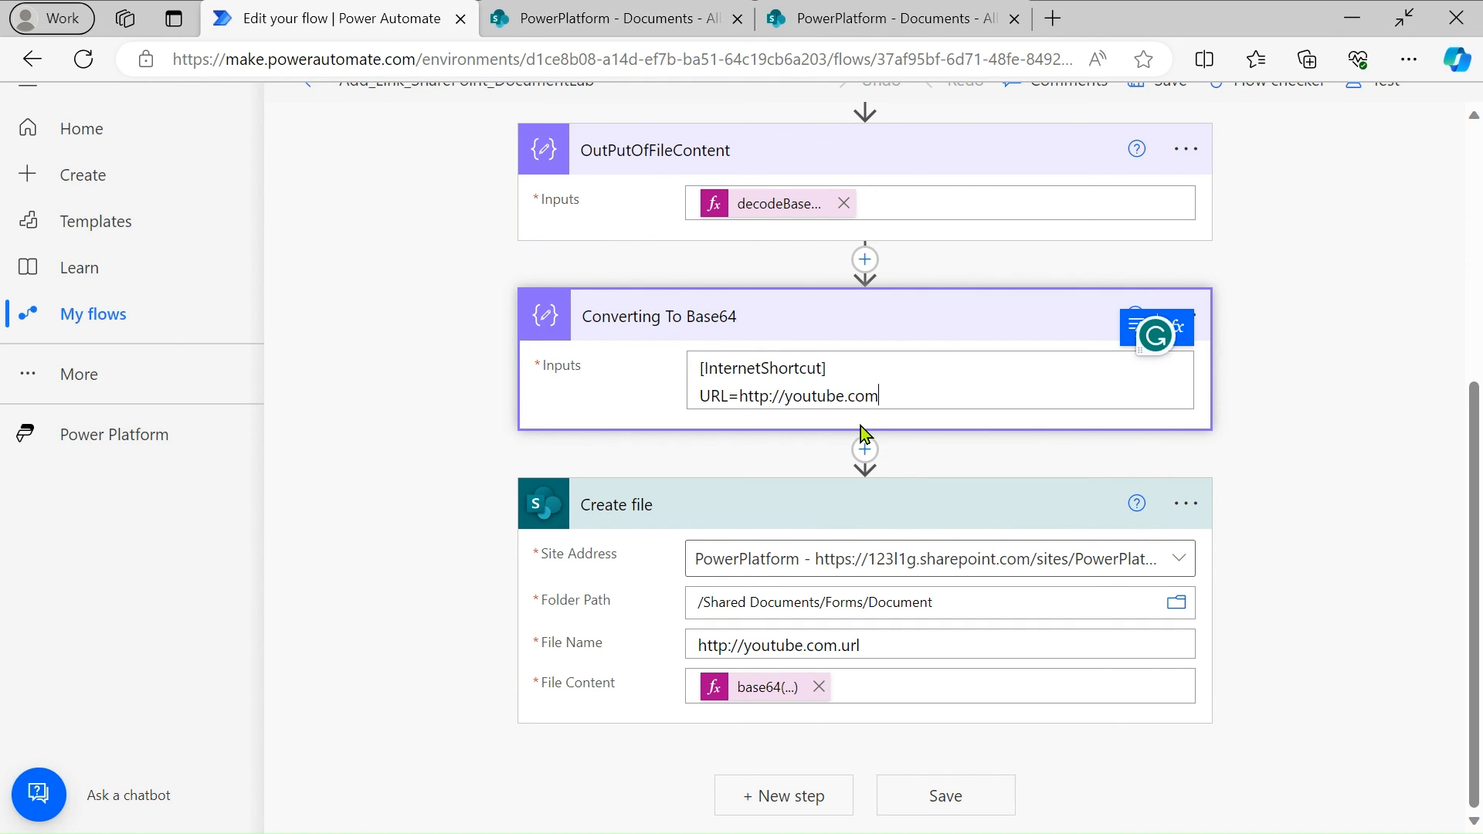